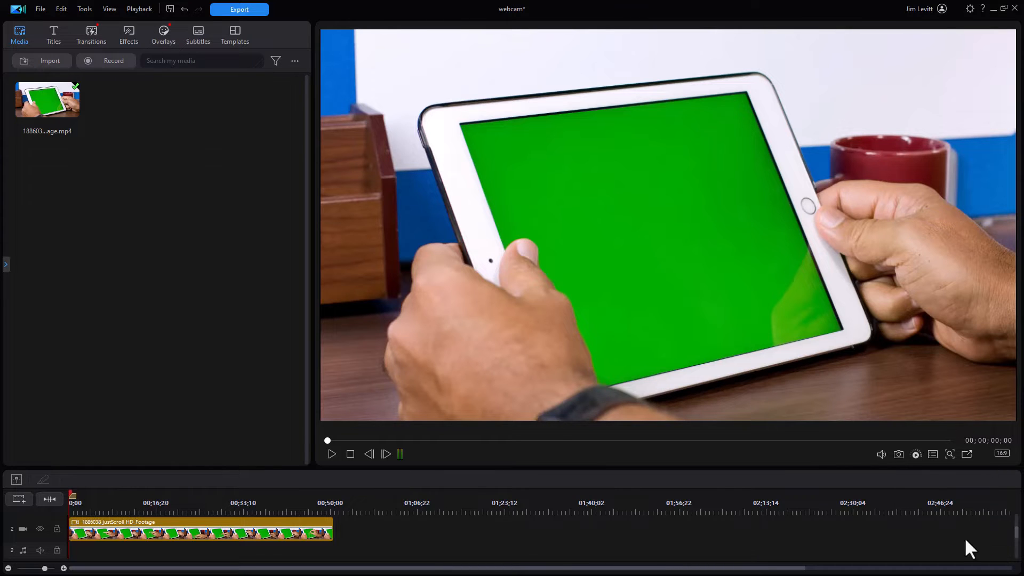
mouse_move(331, 465)
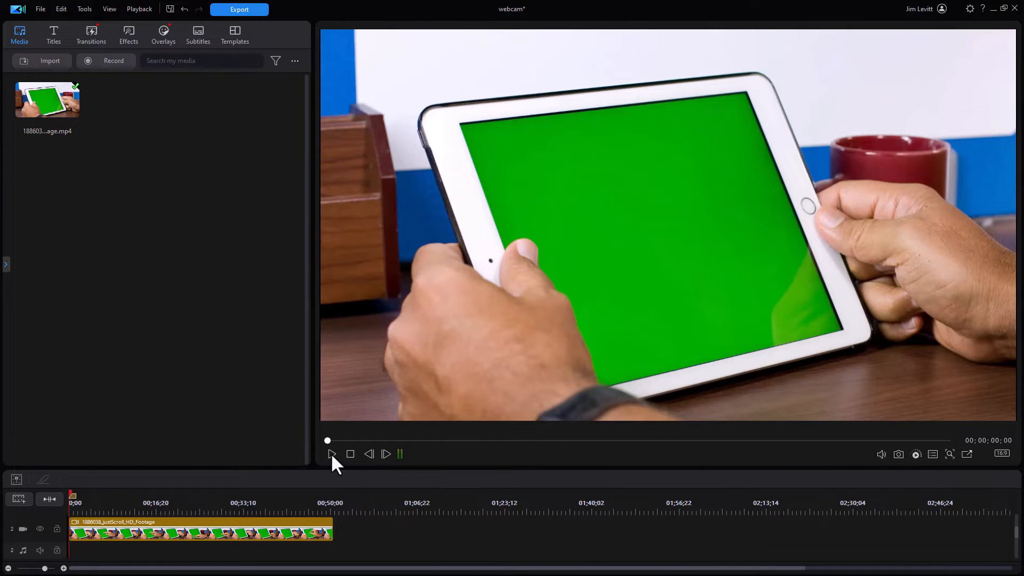
- Play the green-screen tablet clip in the preview for about four seconds
left_click(331, 454)
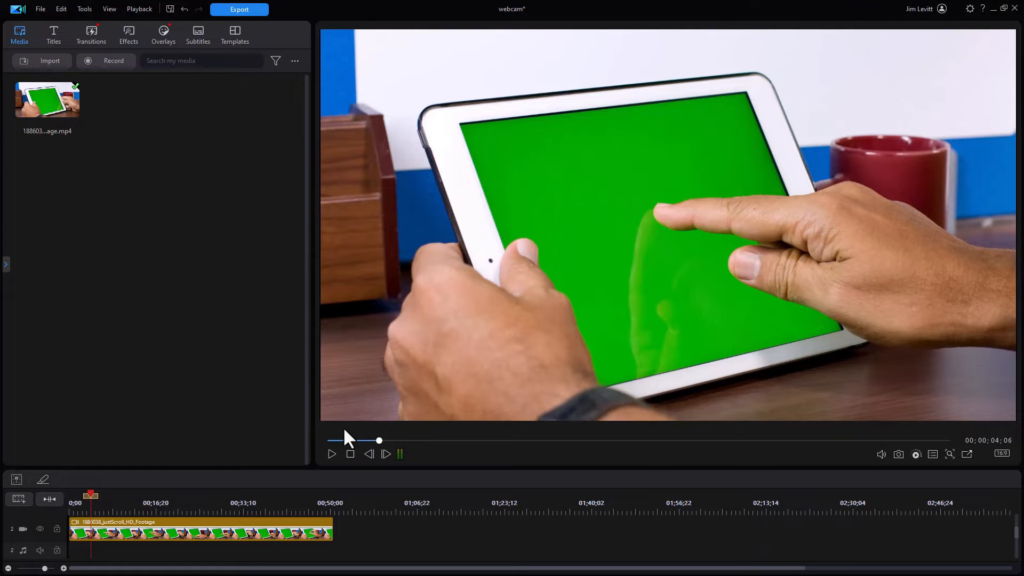
mouse_move(179, 254)
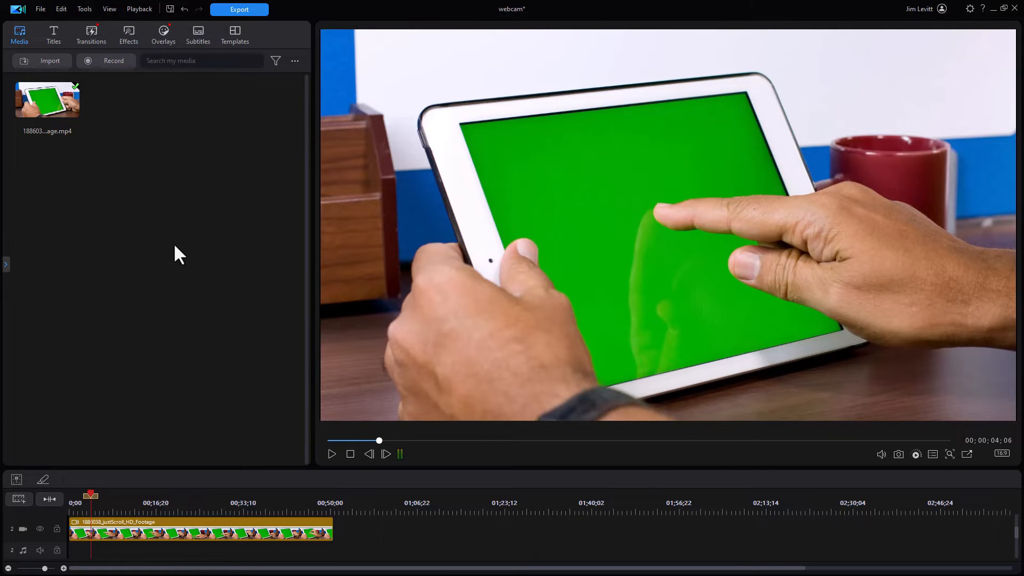
mouse_move(187, 236)
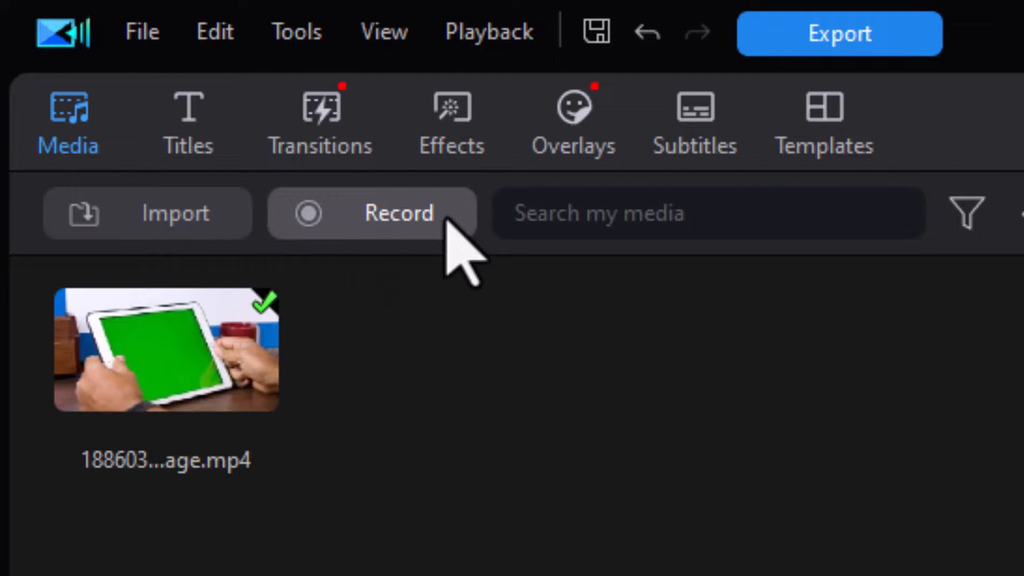
- Choose Record from Webcam from the Media room's recording options
left_click(399, 212)
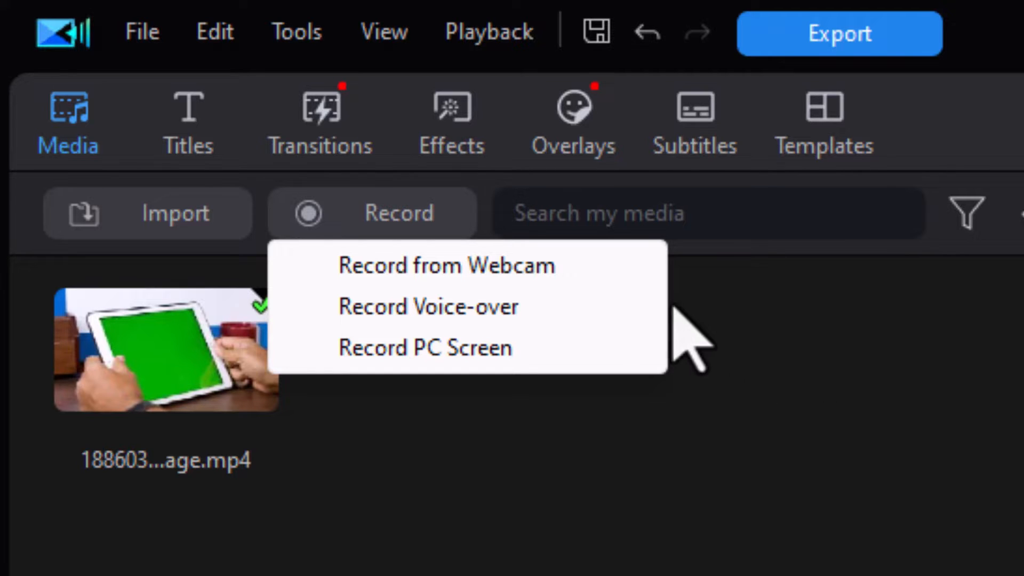
mouse_move(447, 265)
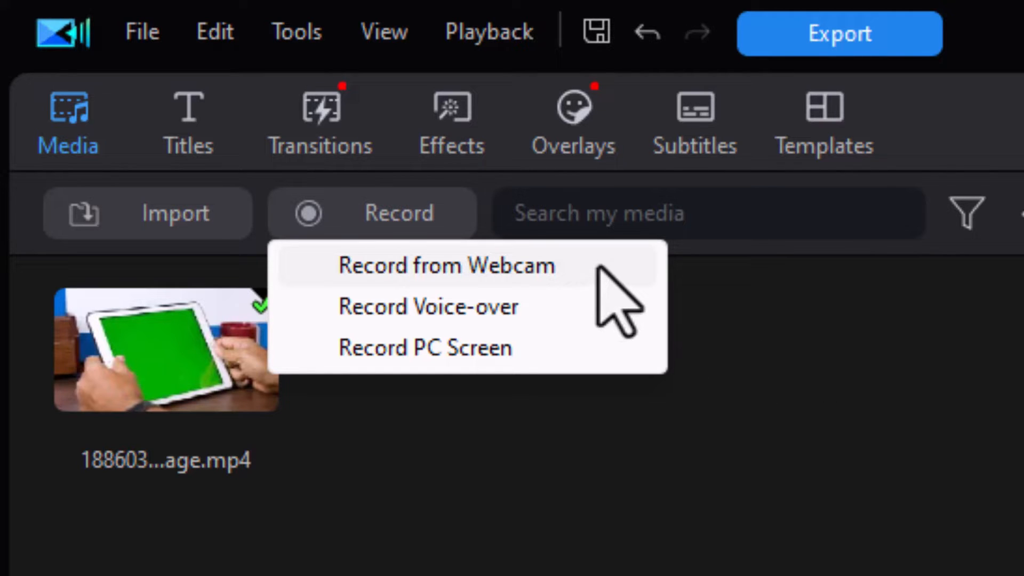
left_click(445, 265)
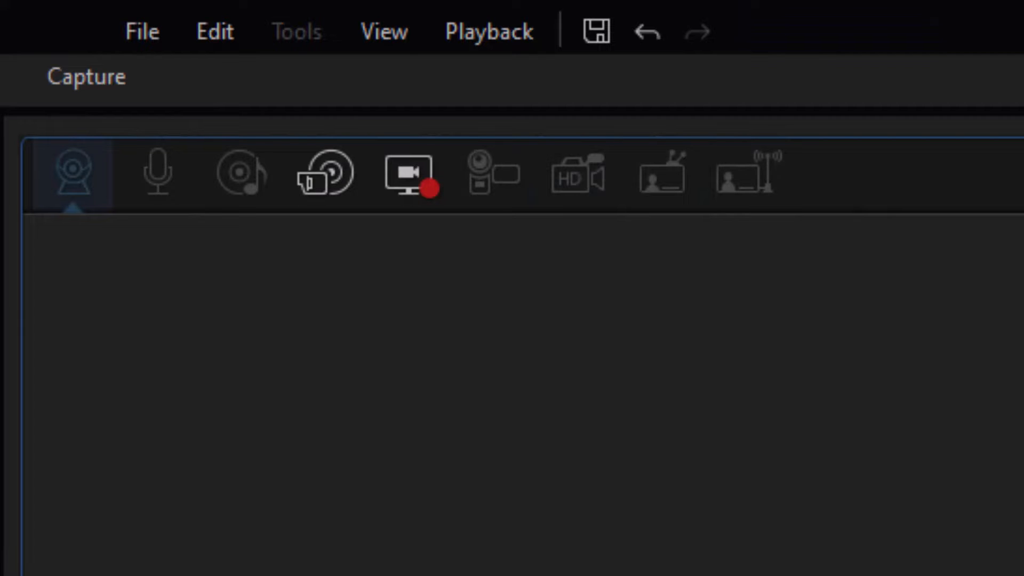
left_click(73, 176)
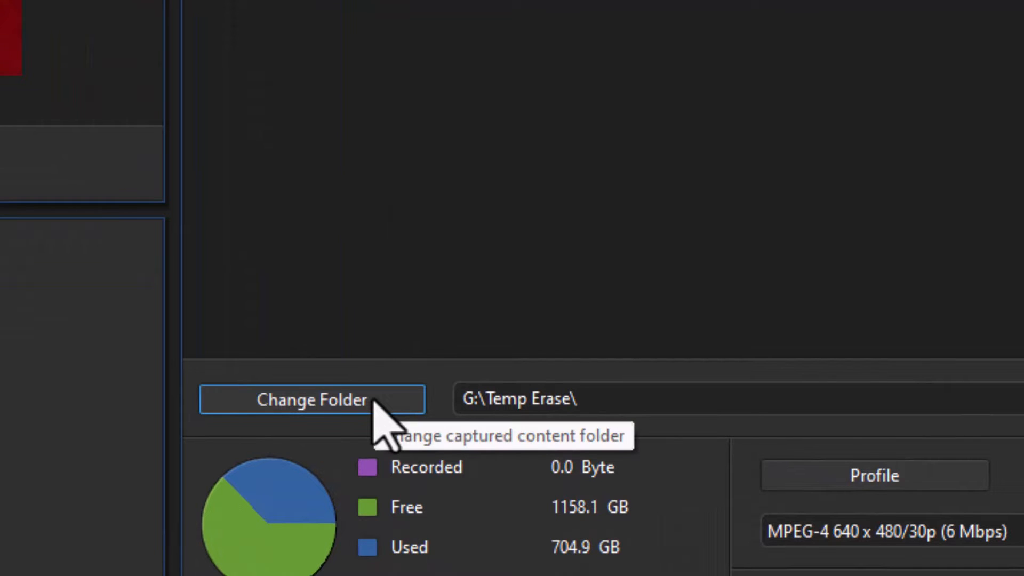
left_click(312, 400)
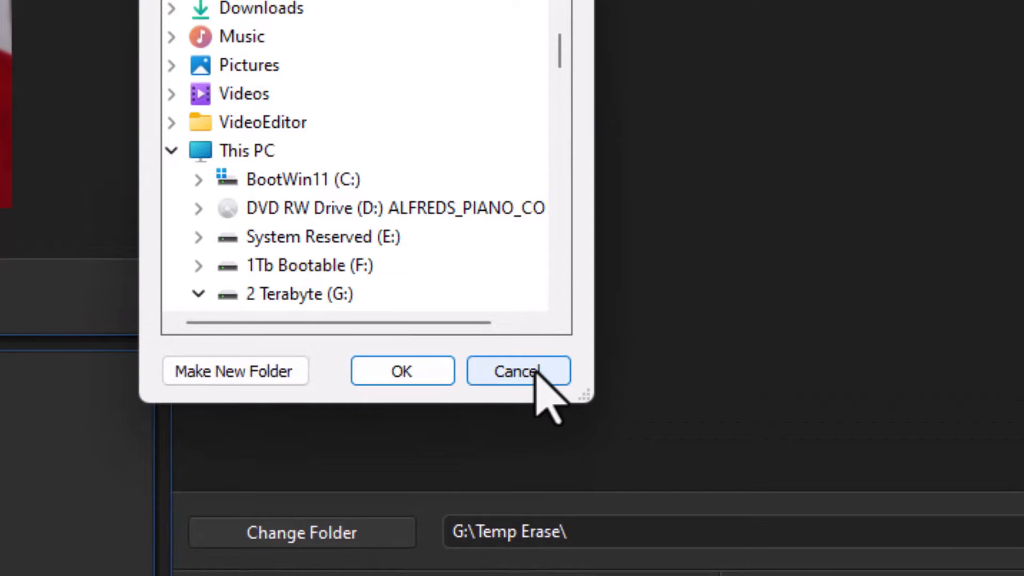
left_click(518, 371)
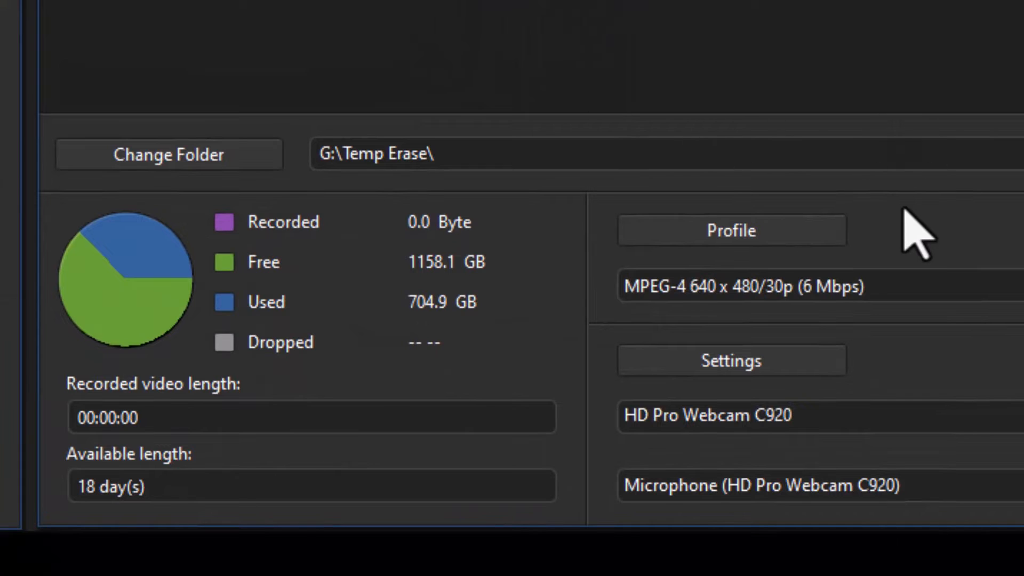
left_click(731, 230)
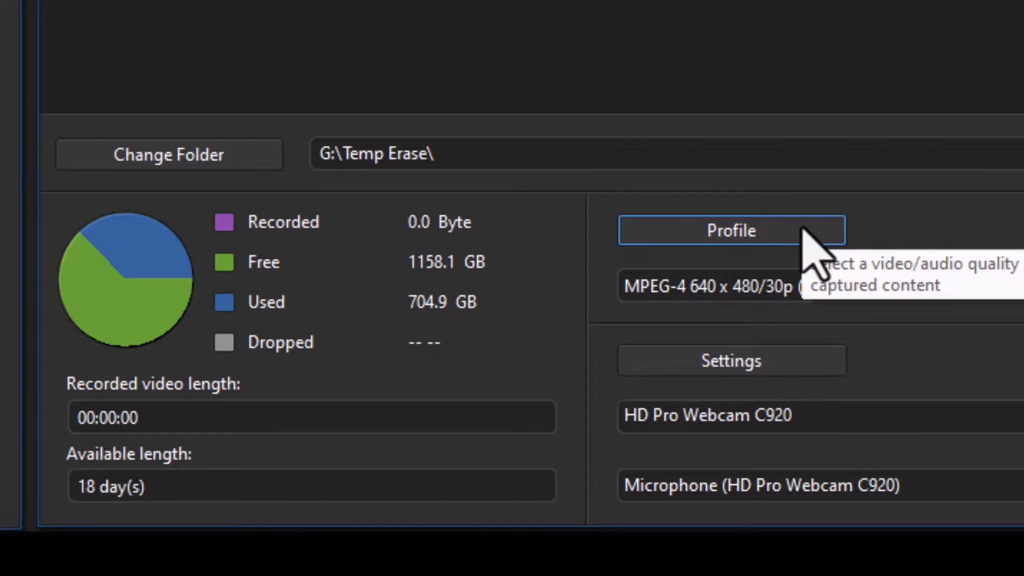
mouse_move(802, 233)
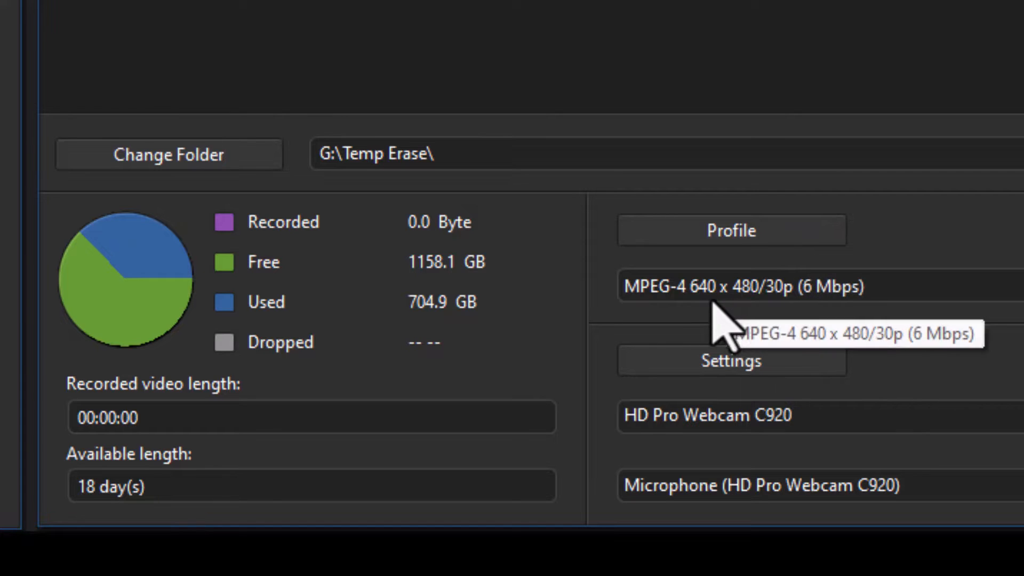
mouse_move(760, 318)
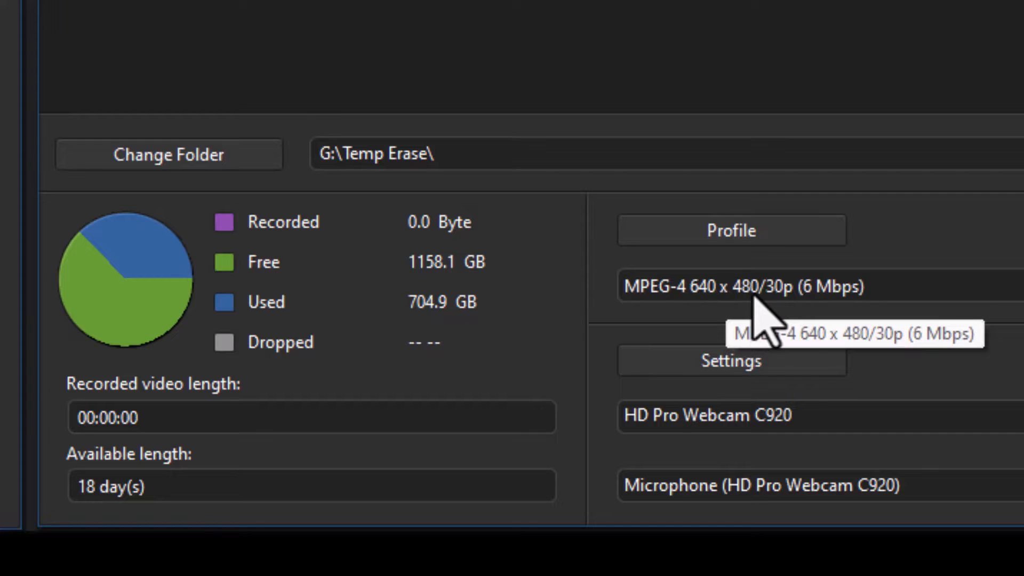
mouse_move(767, 328)
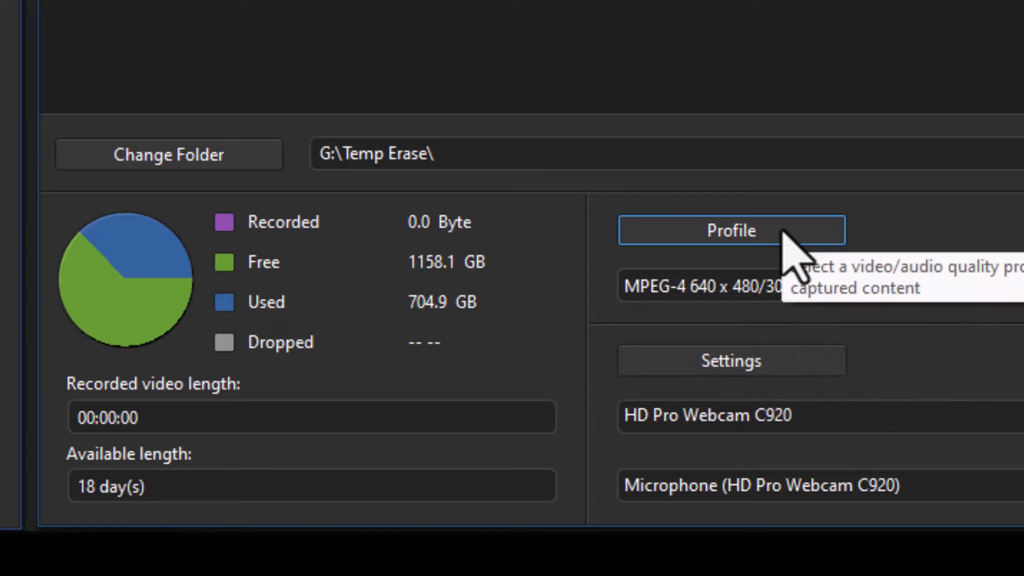
mouse_move(800, 392)
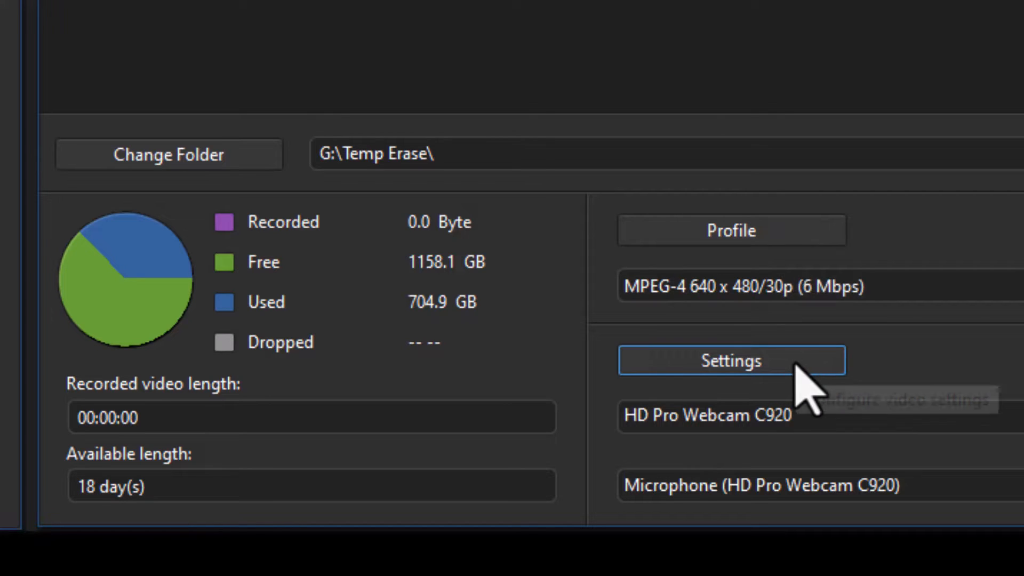
mouse_move(804, 397)
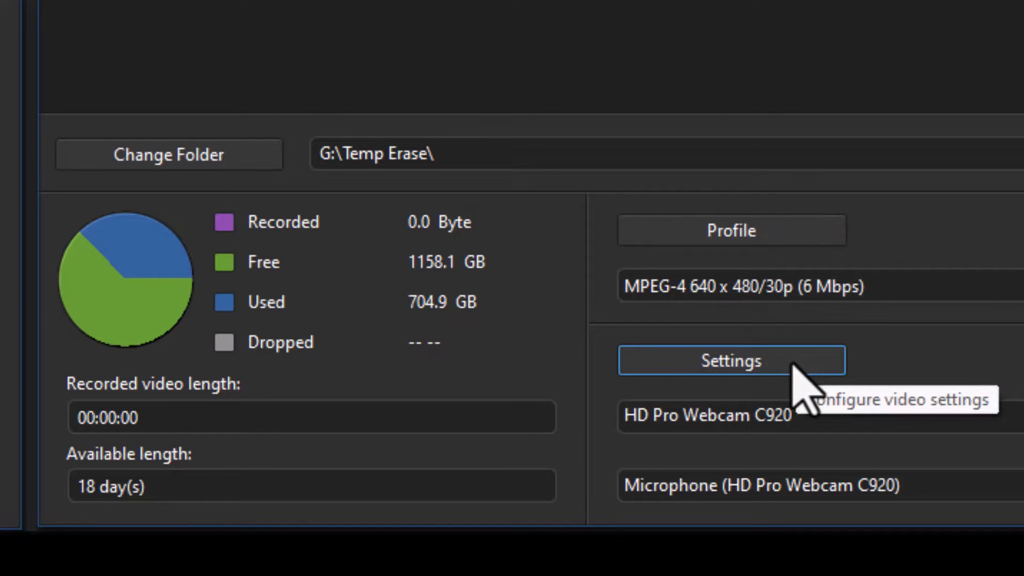
- Open PC Camera Settings and keep the HD Pro Webcam C920 microphone as audio device
left_click(731, 360)
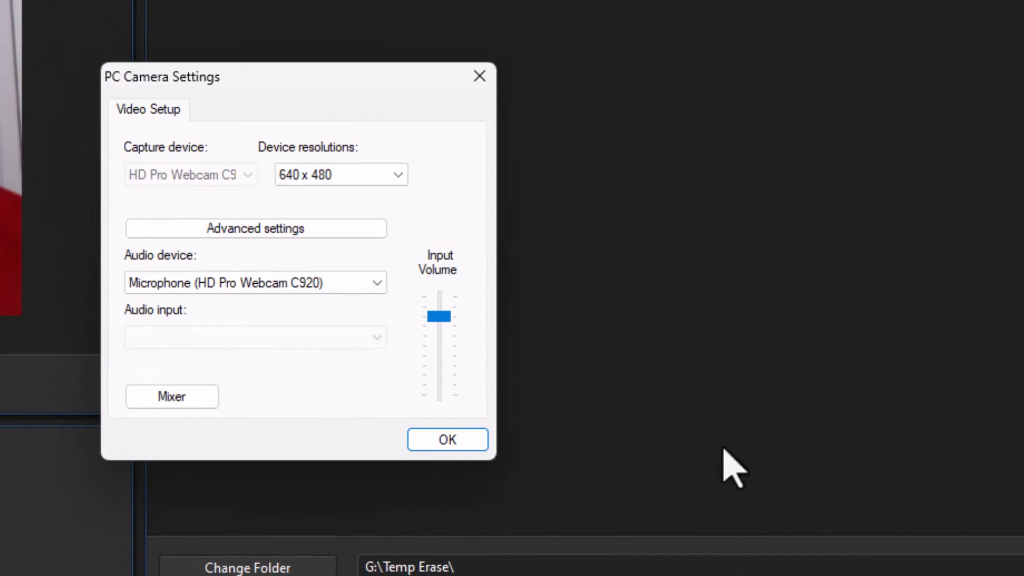
mouse_move(304, 140)
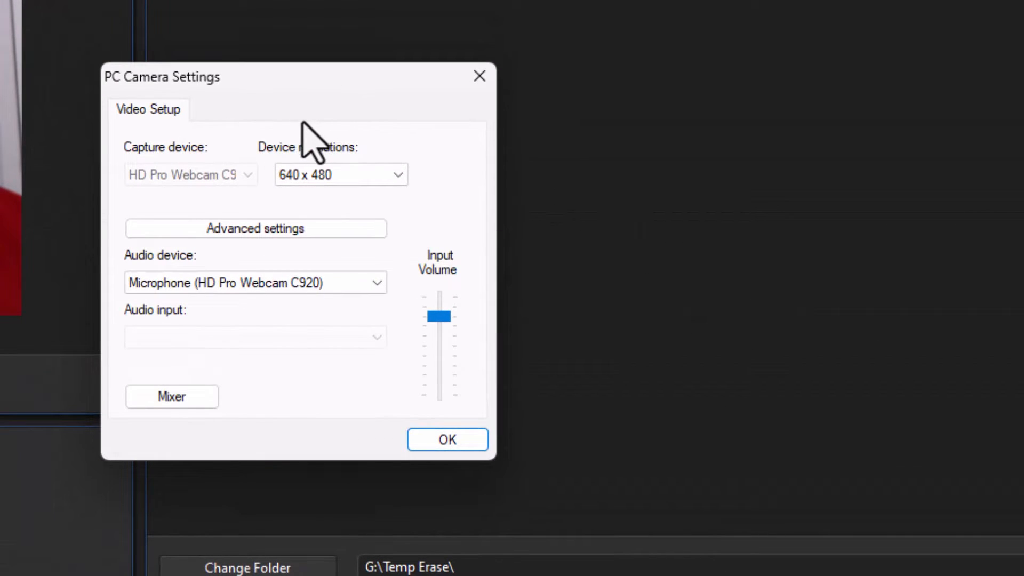
mouse_move(203, 184)
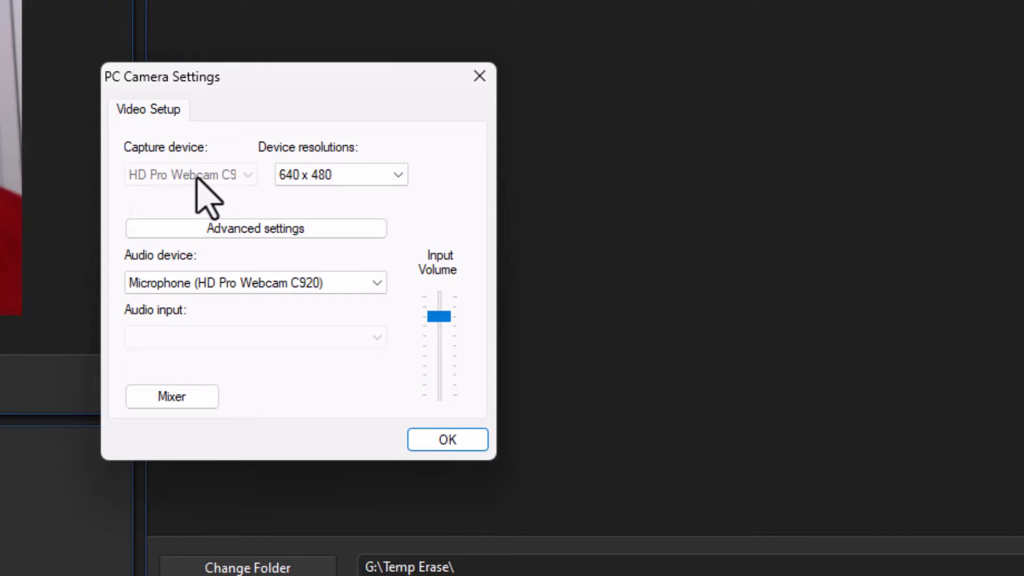
mouse_move(213, 201)
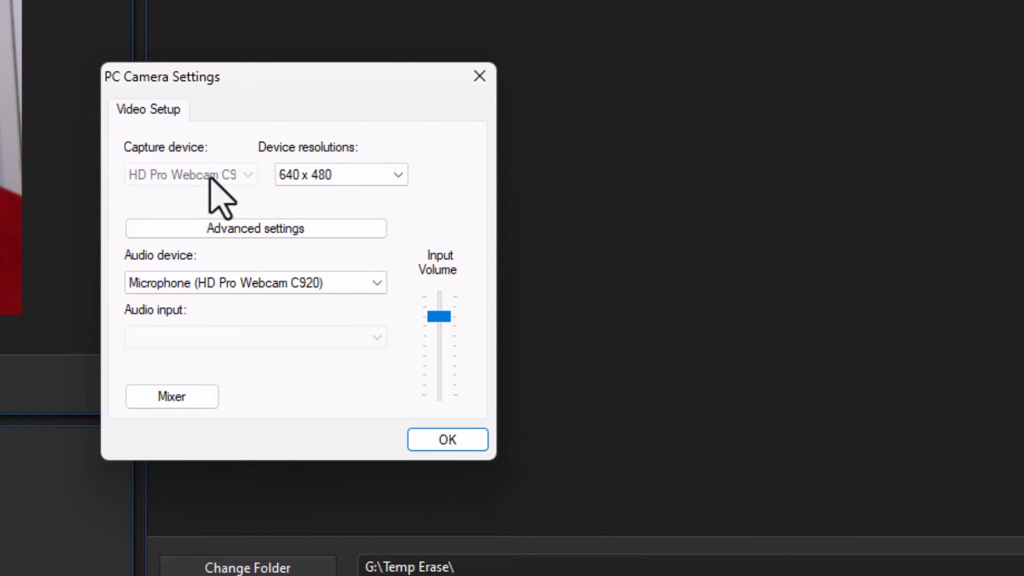
mouse_move(214, 204)
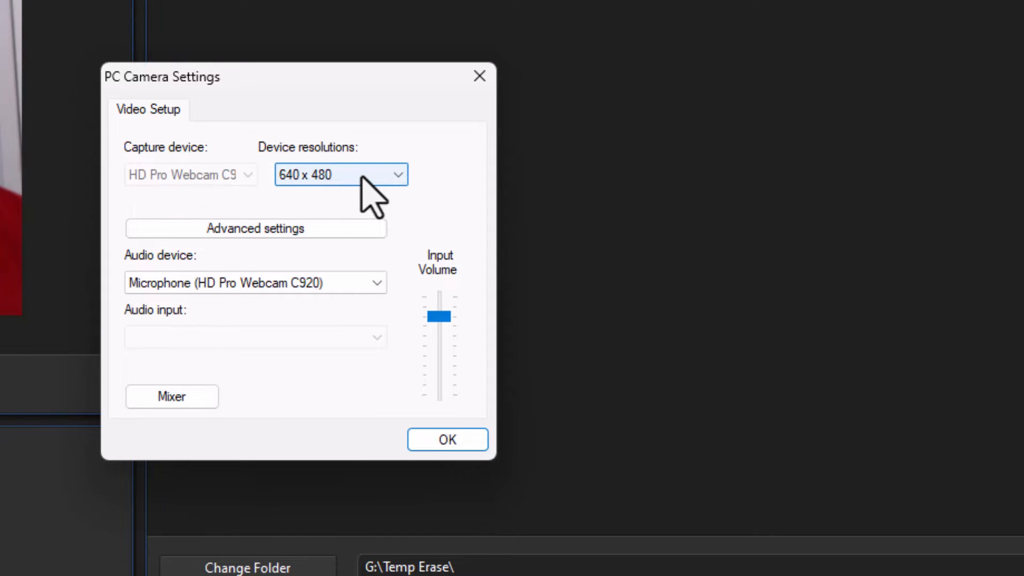
mouse_move(263, 314)
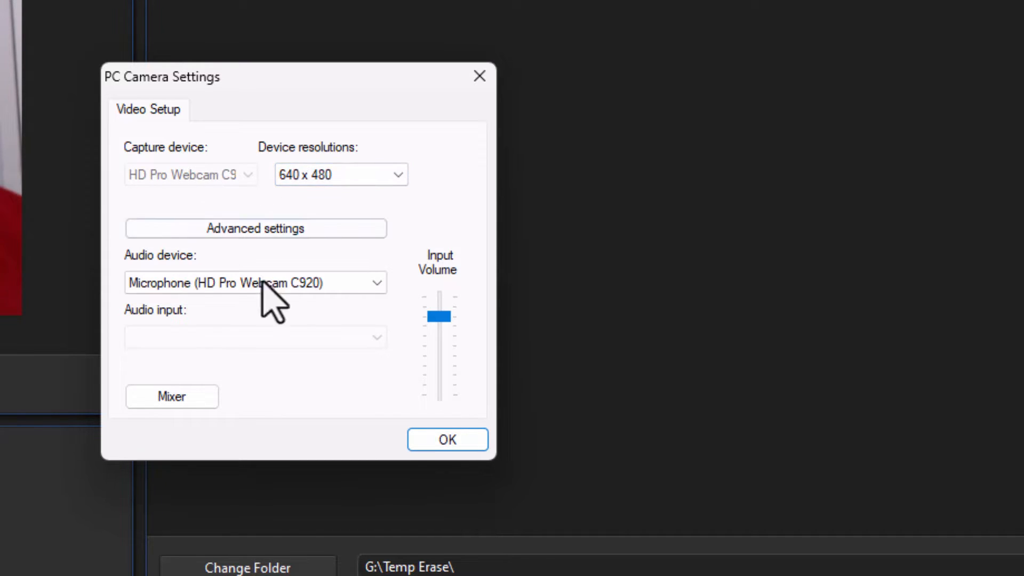
left_click(255, 282)
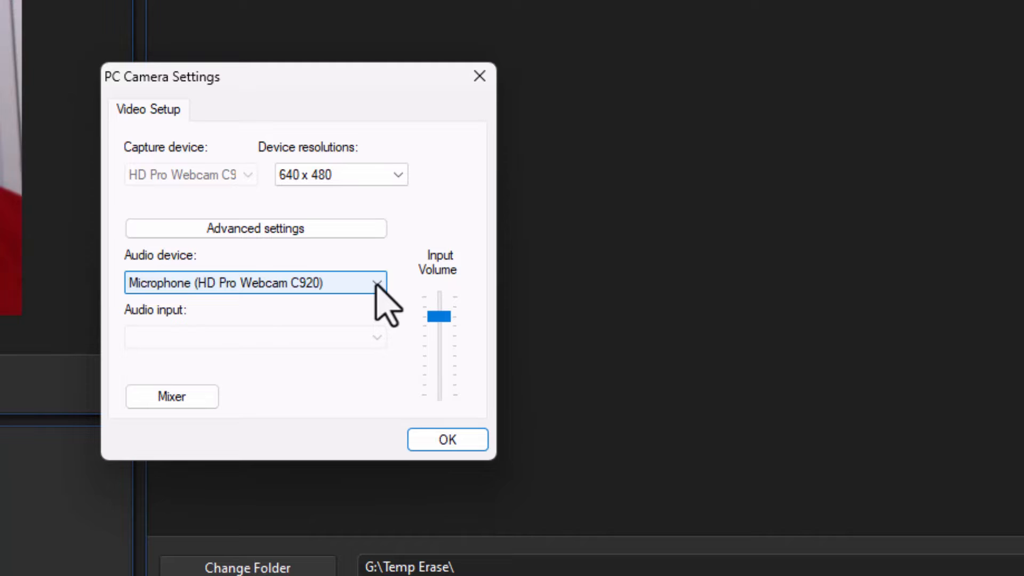
left_click(377, 283)
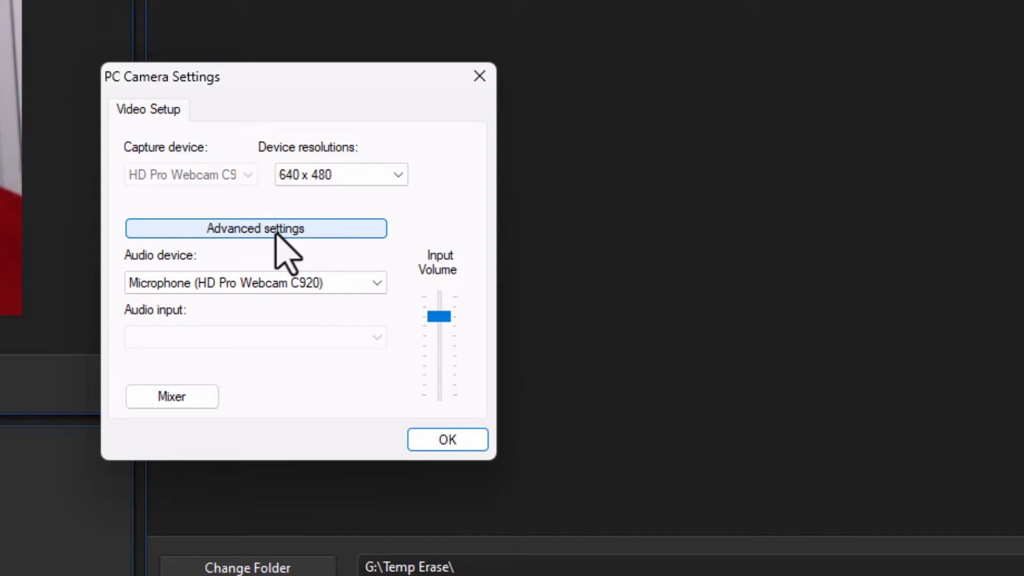
left_click(256, 228)
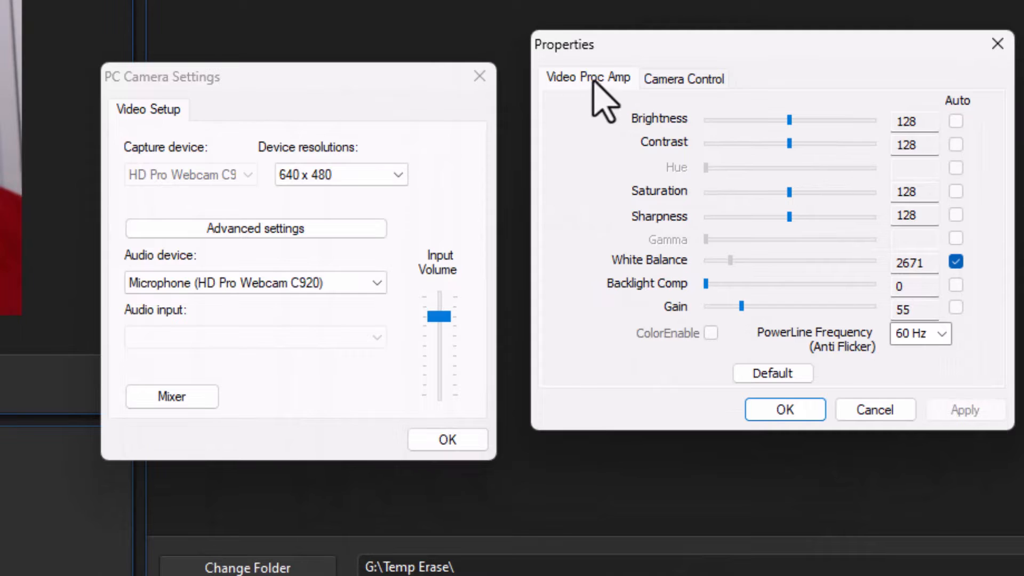
left_click(684, 77)
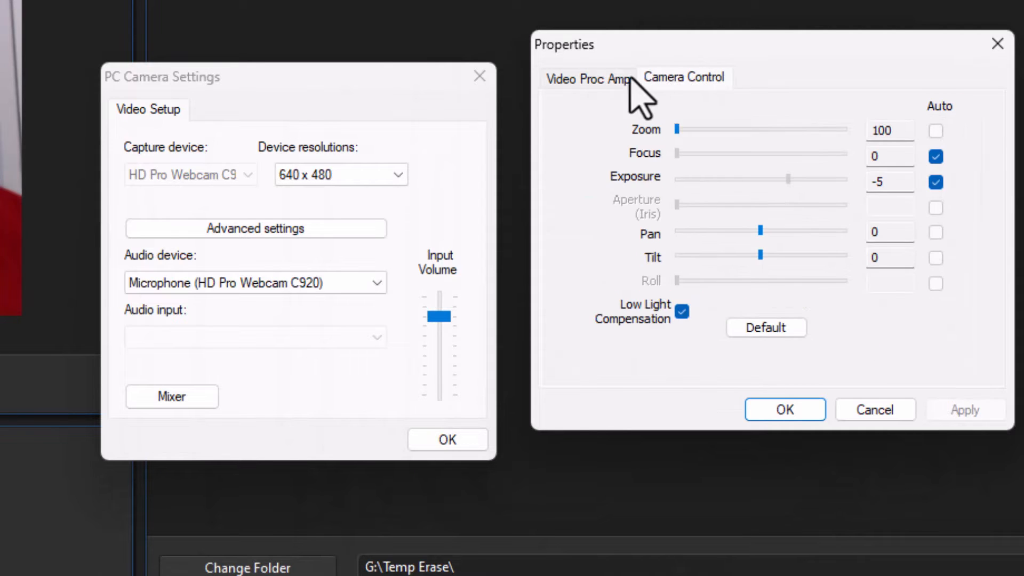
left_click(589, 78)
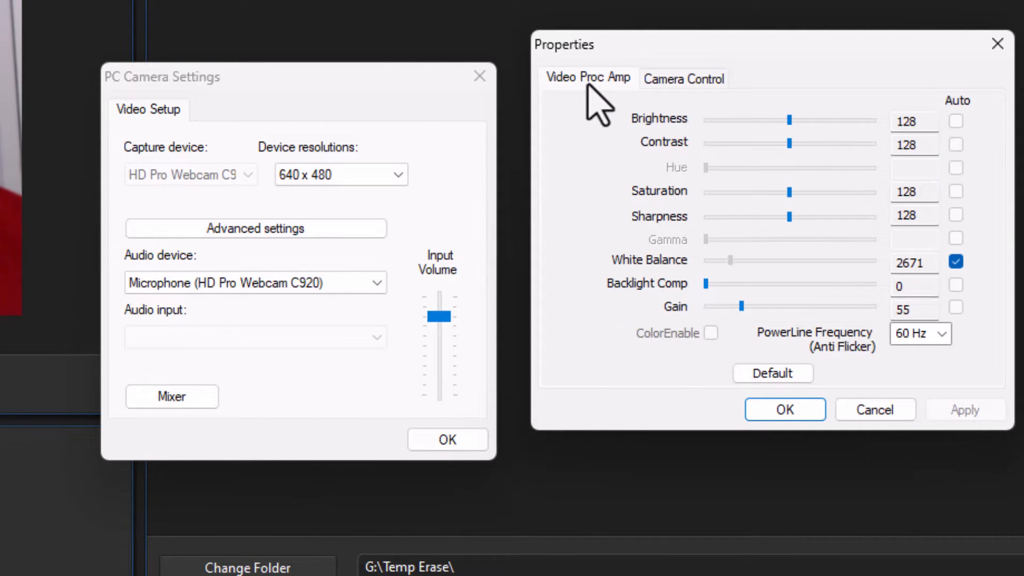
mouse_move(622, 176)
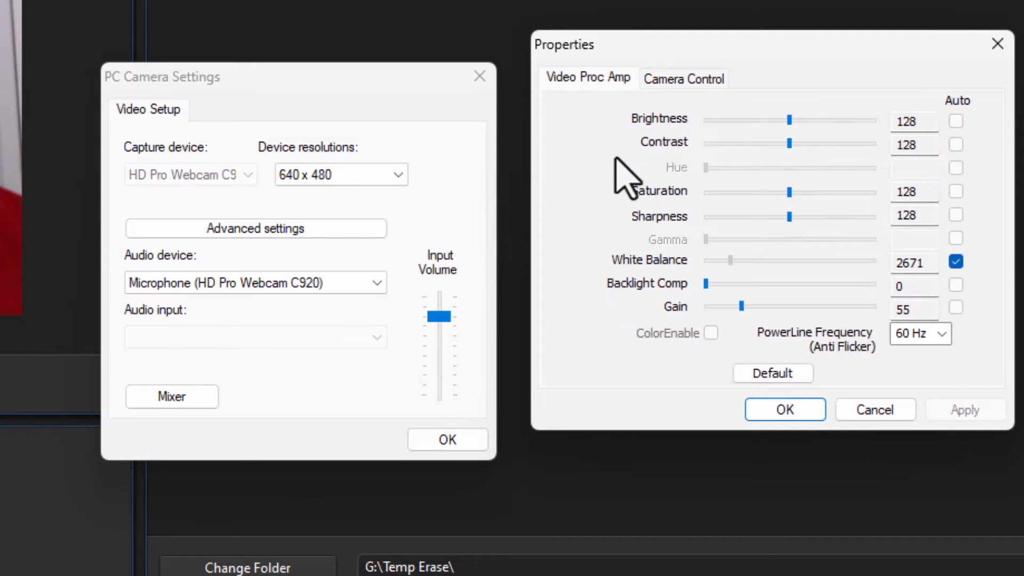
mouse_move(617, 175)
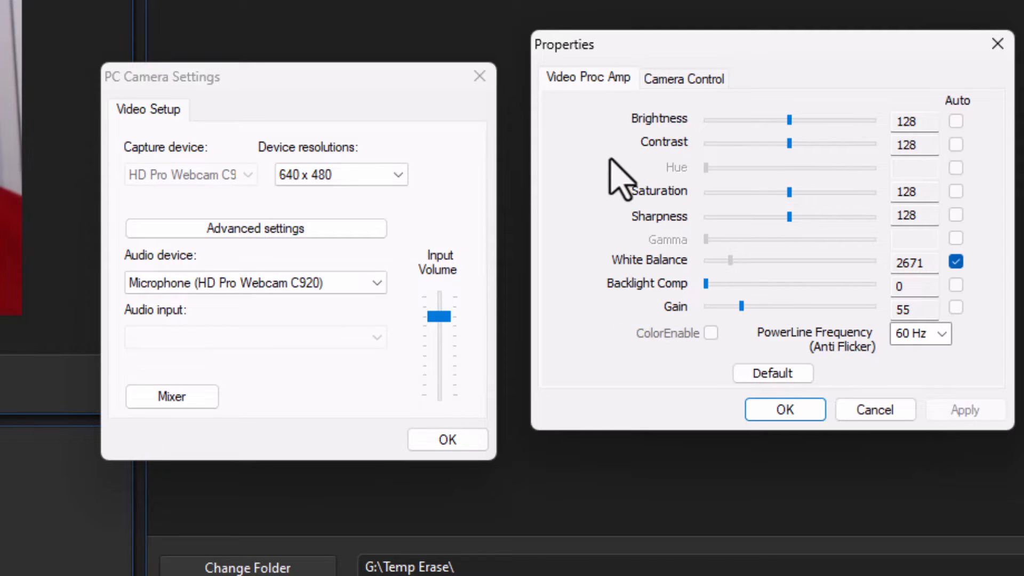
mouse_move(725, 192)
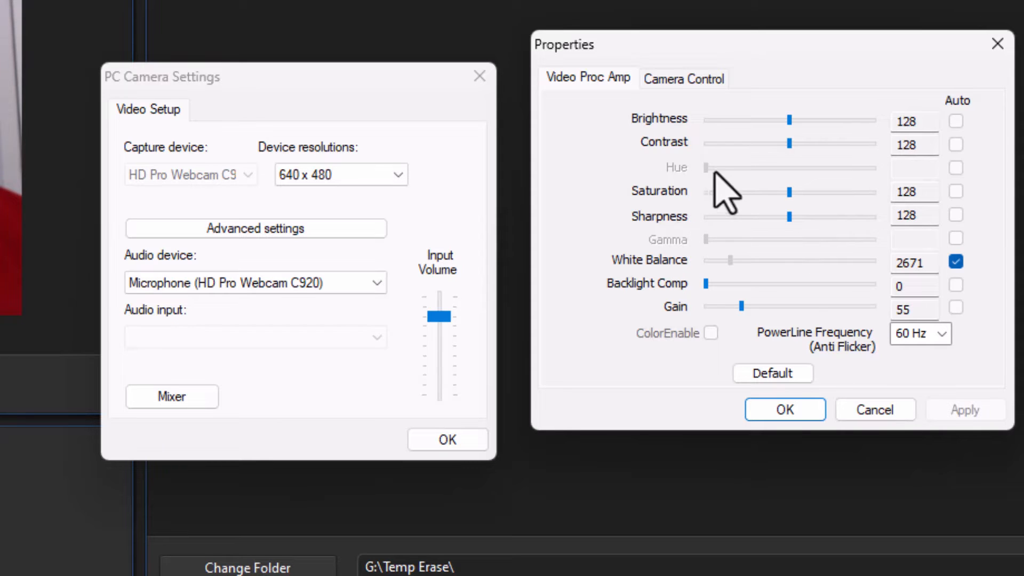
mouse_move(728, 302)
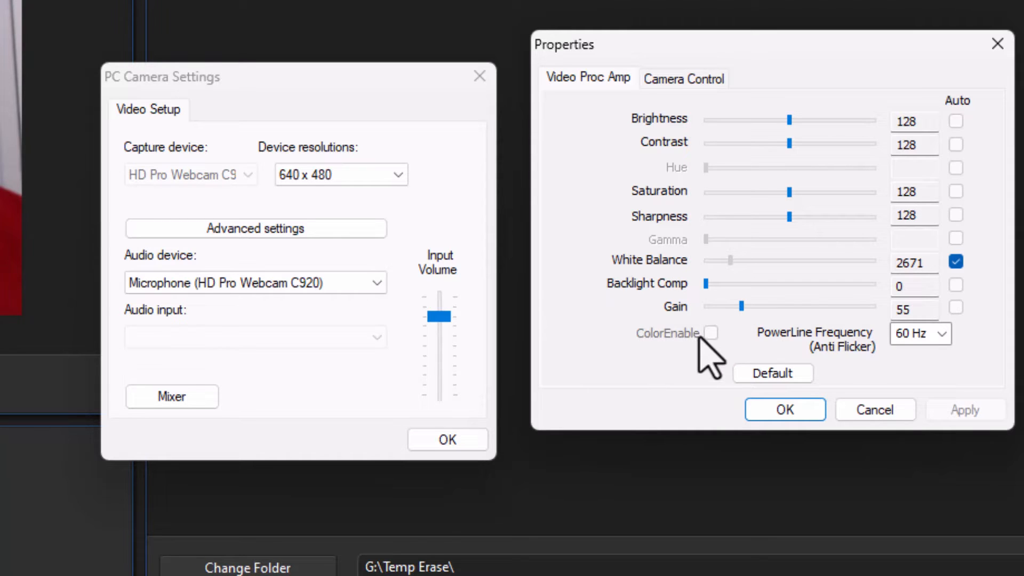
mouse_move(792, 154)
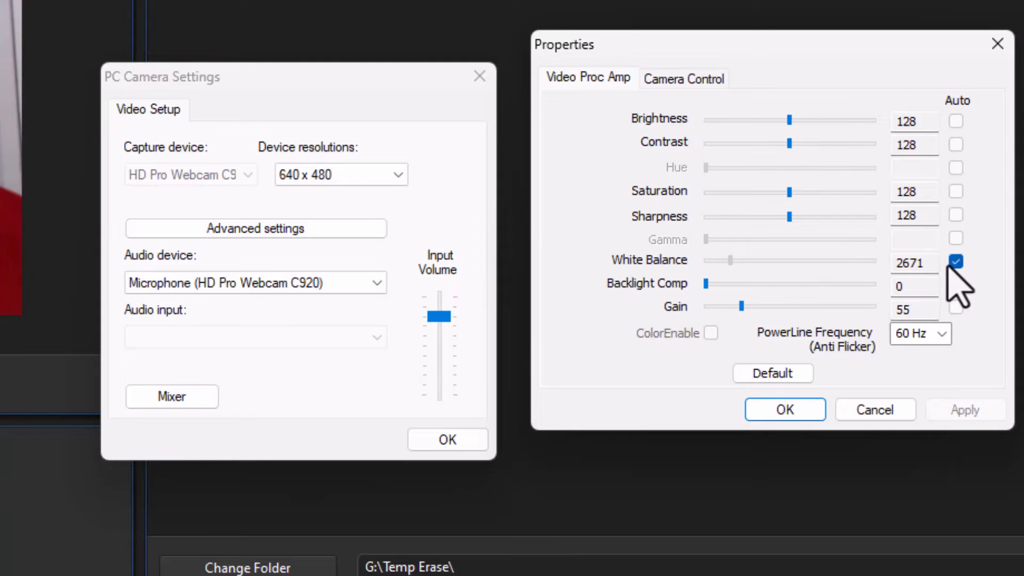
mouse_move(759, 247)
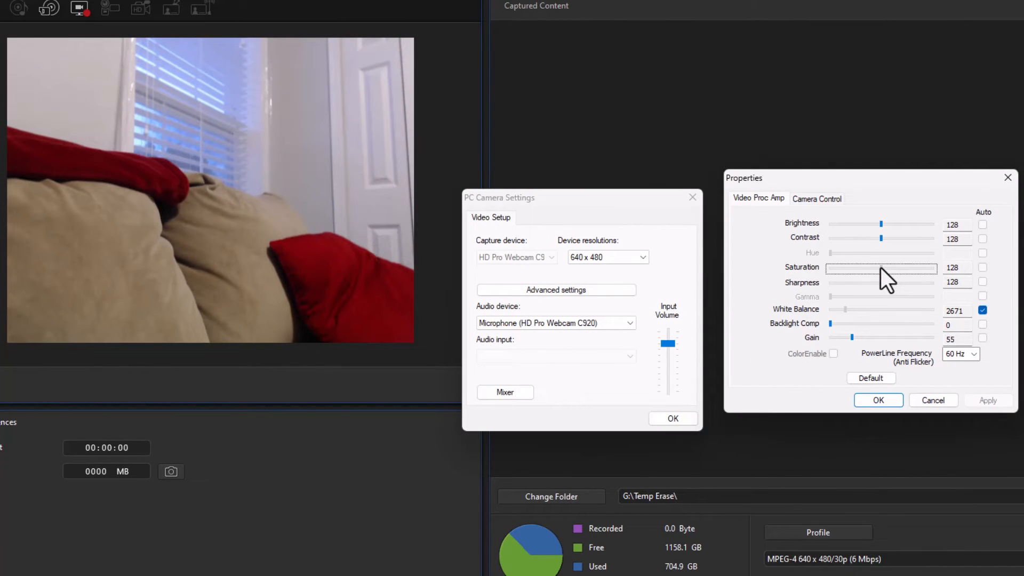
- Test saturation and brightness, restore image defaults, and set backlight compensation to 1
left_click_drag(881, 268, 830, 268)
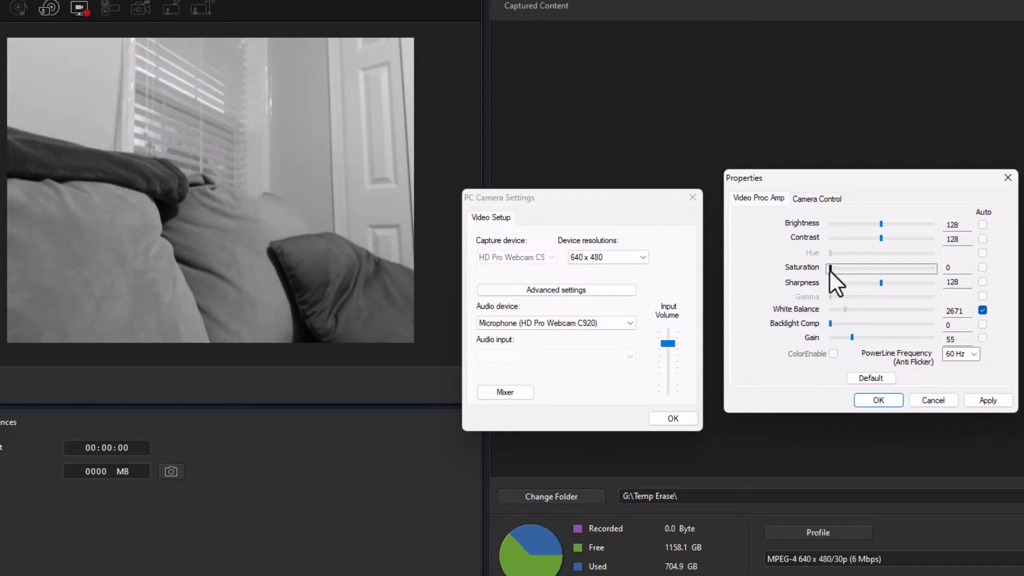
mouse_move(895, 376)
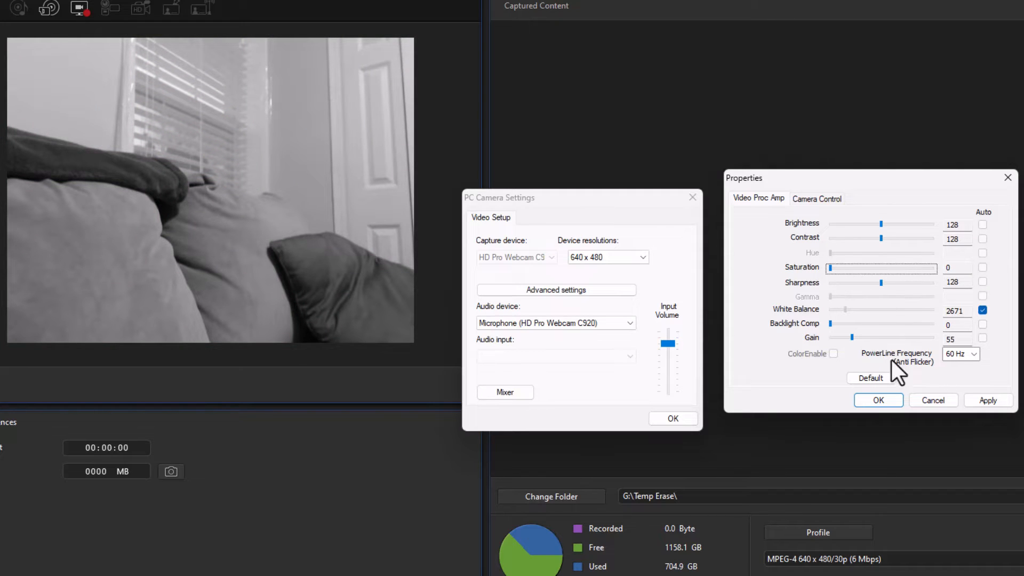
left_click(871, 378)
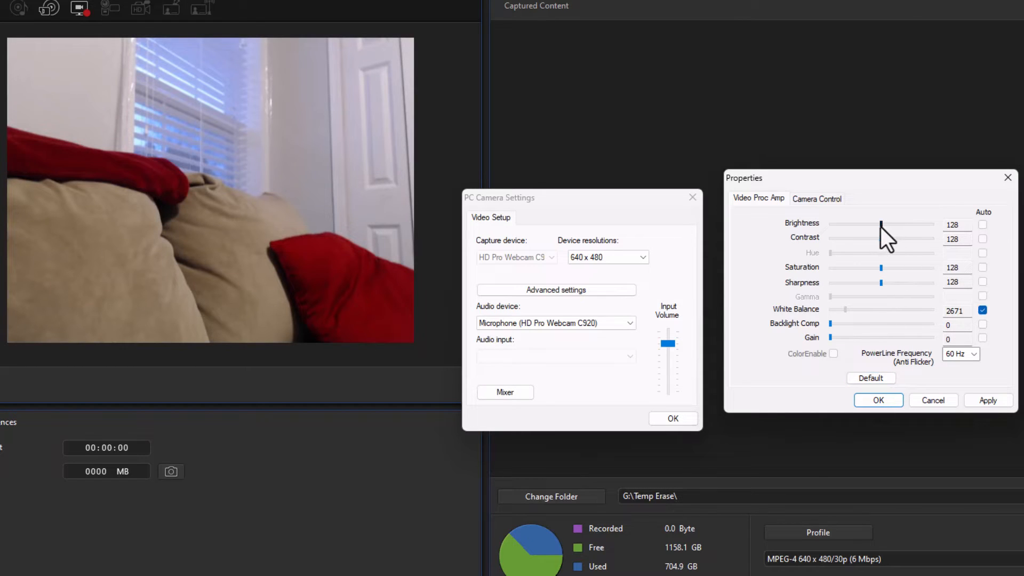
left_click_drag(881, 224, 852, 224)
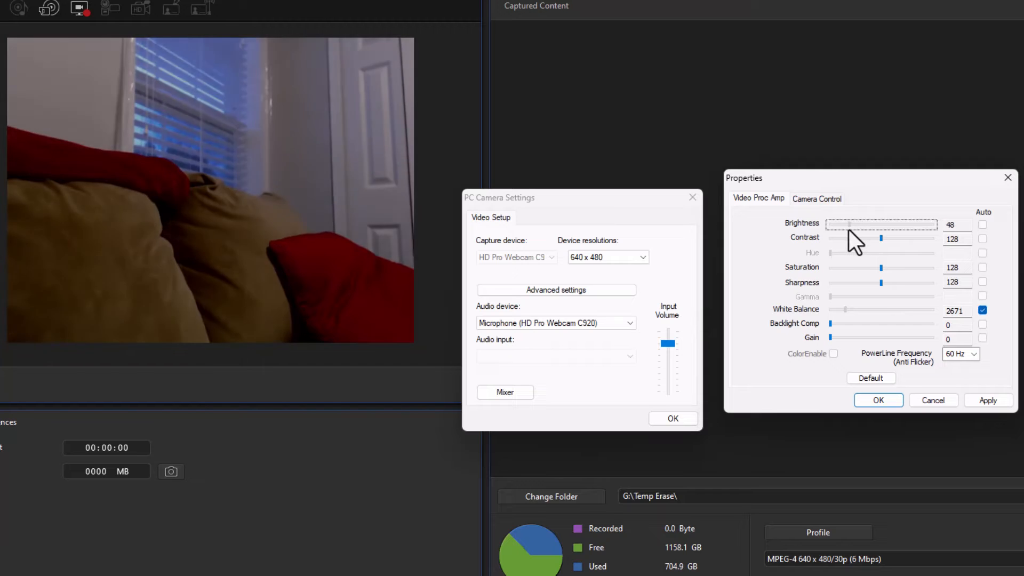
left_click_drag(849, 224, 888, 224)
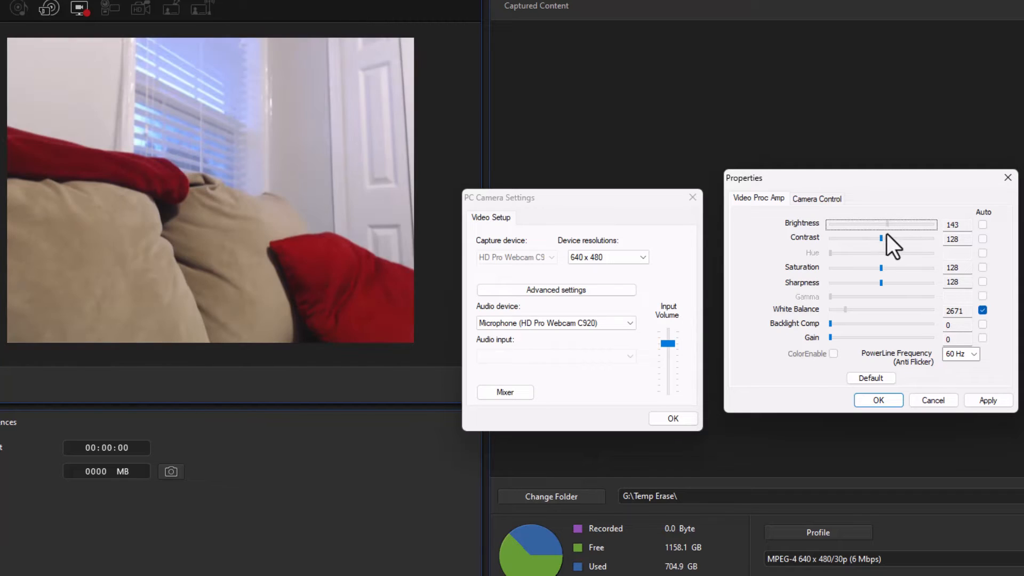
left_click(870, 378)
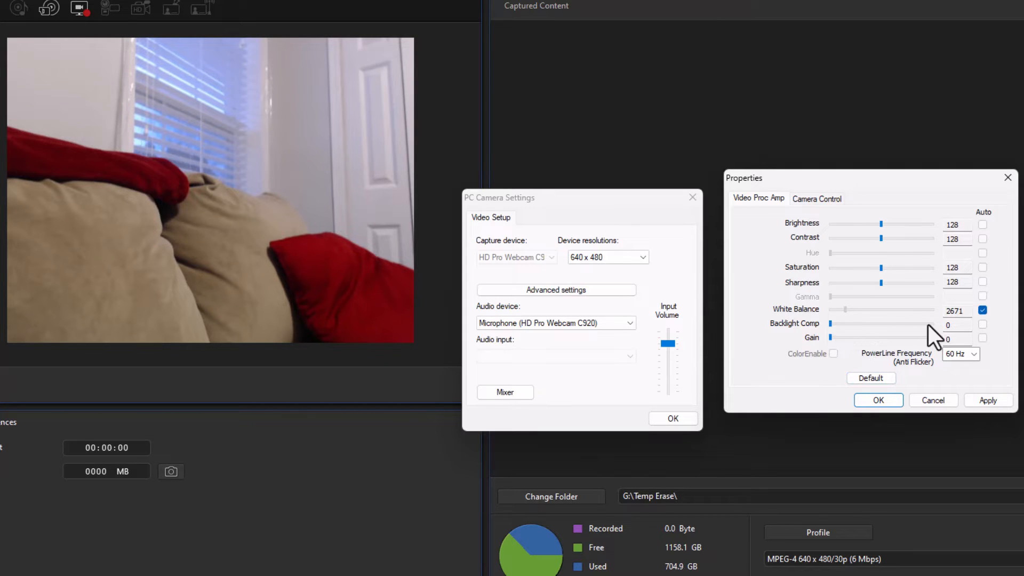
left_click_drag(830, 323, 933, 323)
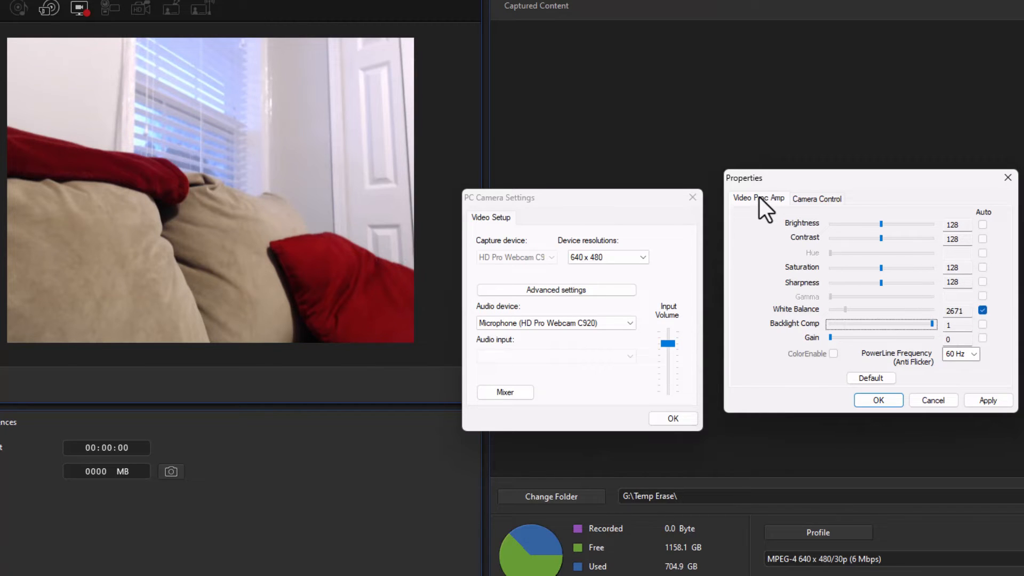
- Test the Camera Control zoom, then reset controls to defaults (zoom 100) and apply
left_click(816, 199)
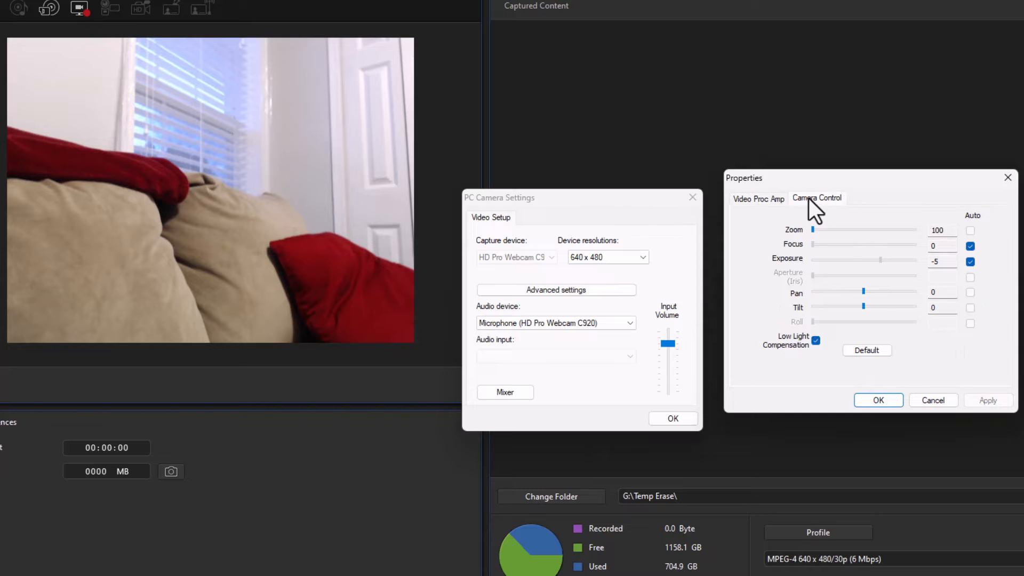
mouse_move(879, 209)
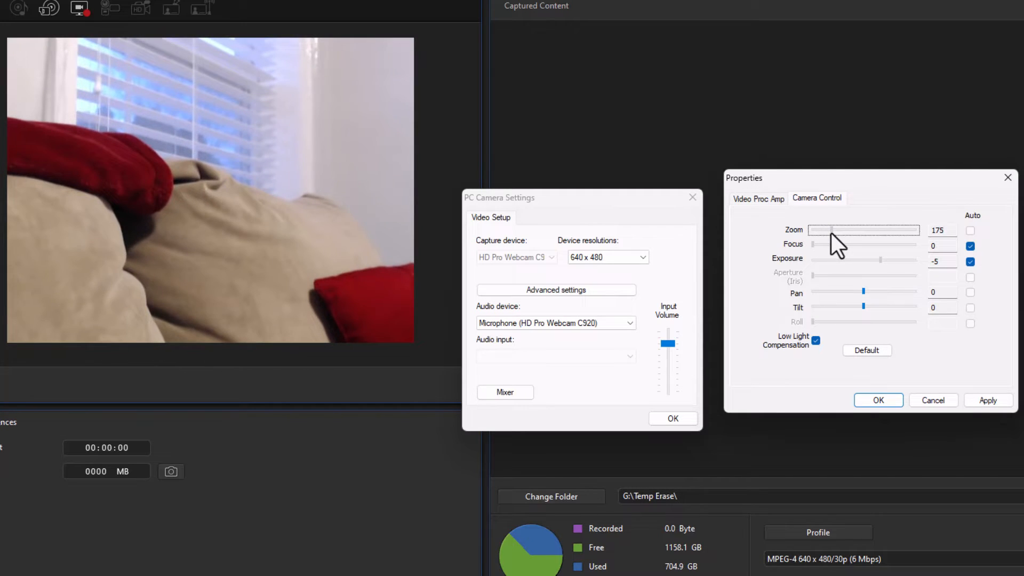
left_click_drag(837, 230, 842, 230)
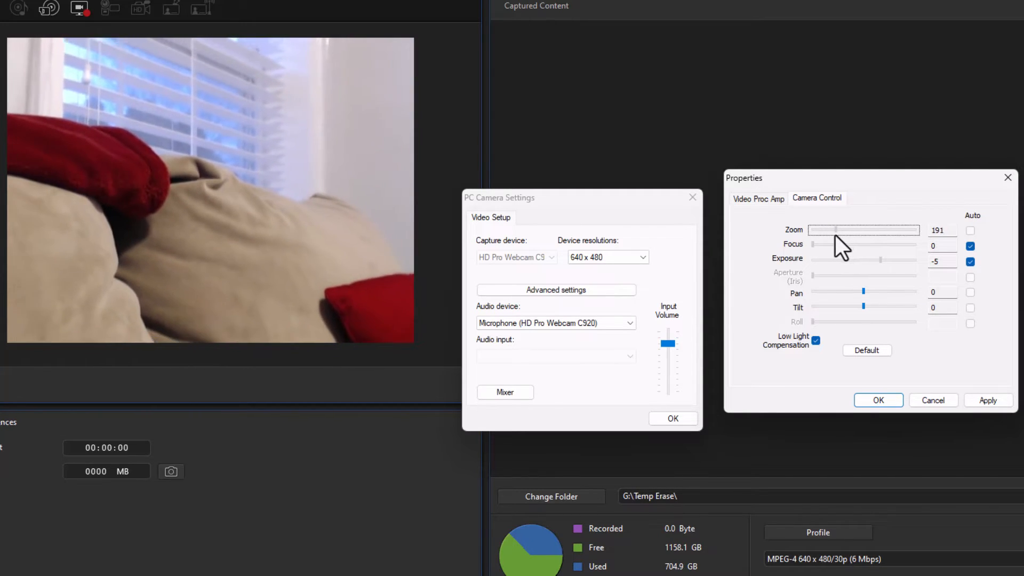
left_click_drag(838, 229, 834, 229)
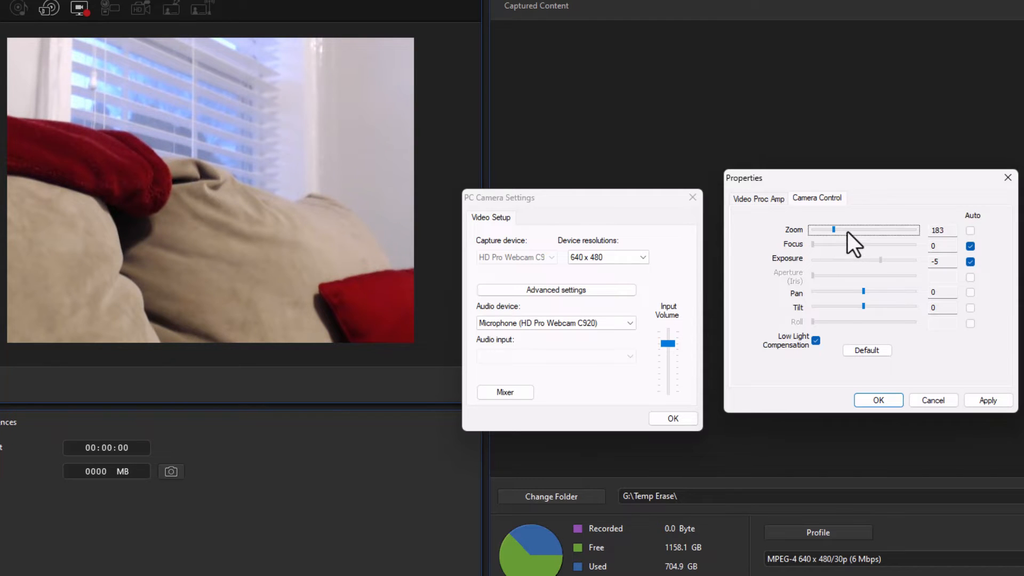
mouse_move(839, 279)
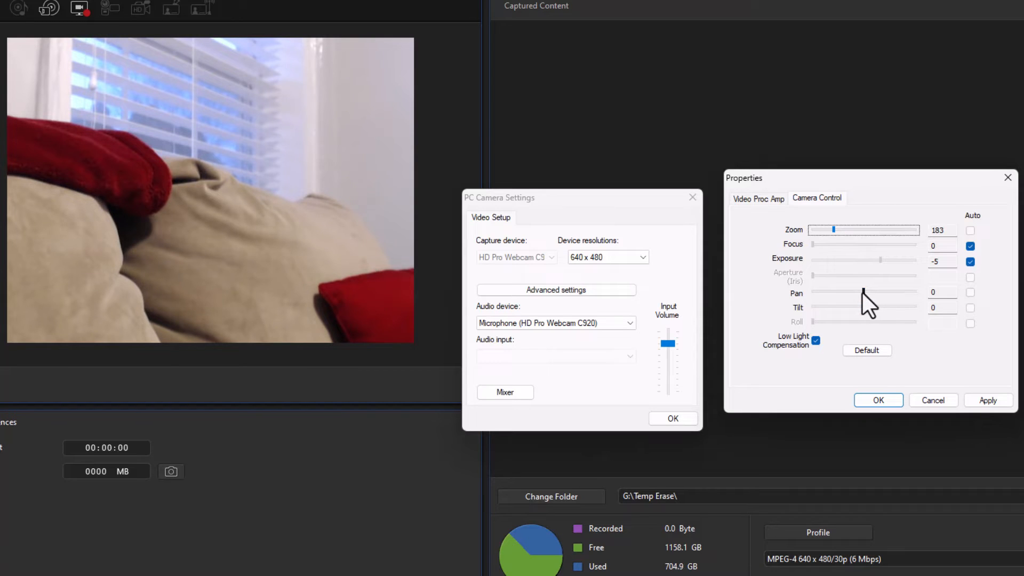
left_click(866, 351)
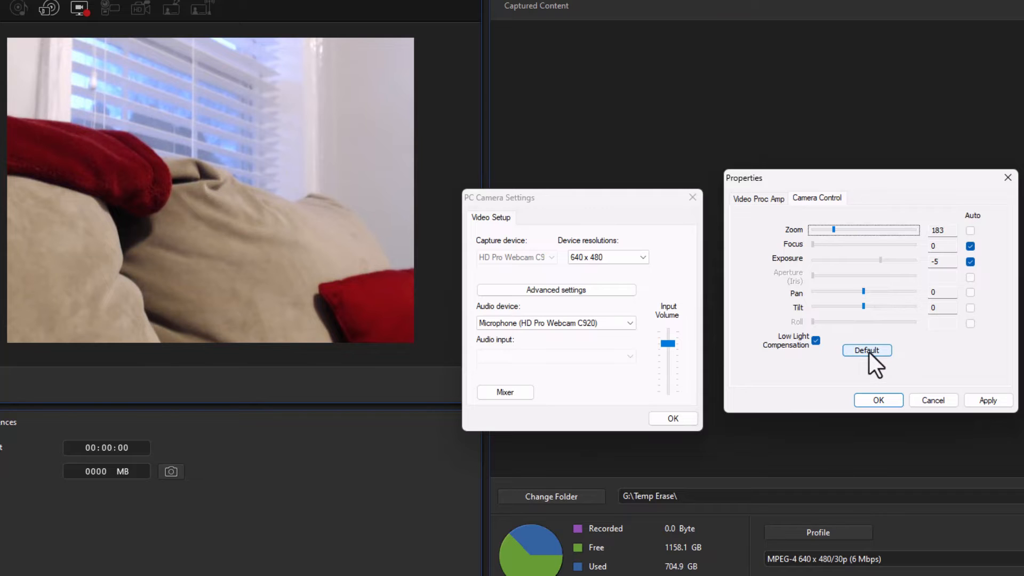
left_click(867, 351)
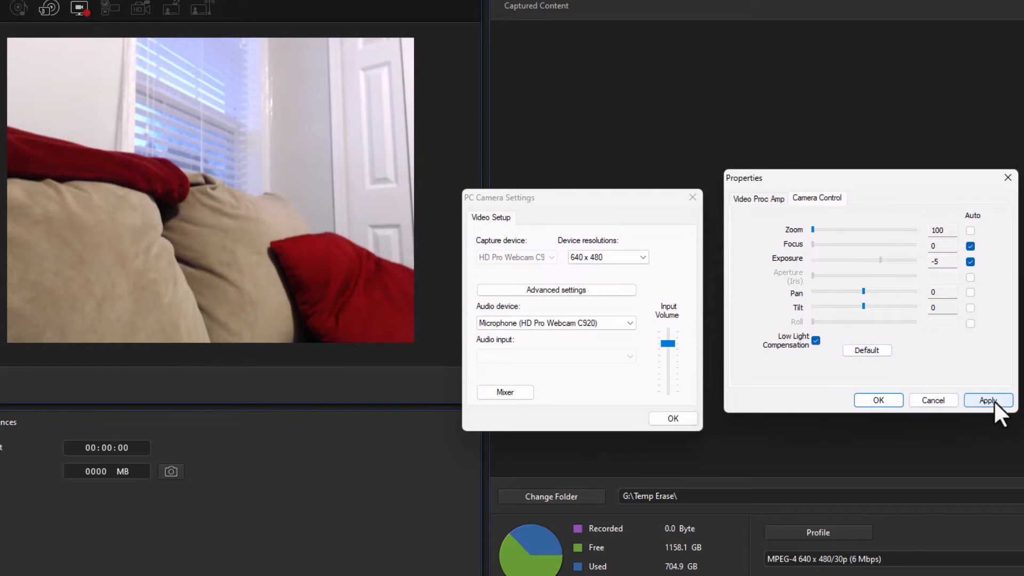
left_click(988, 400)
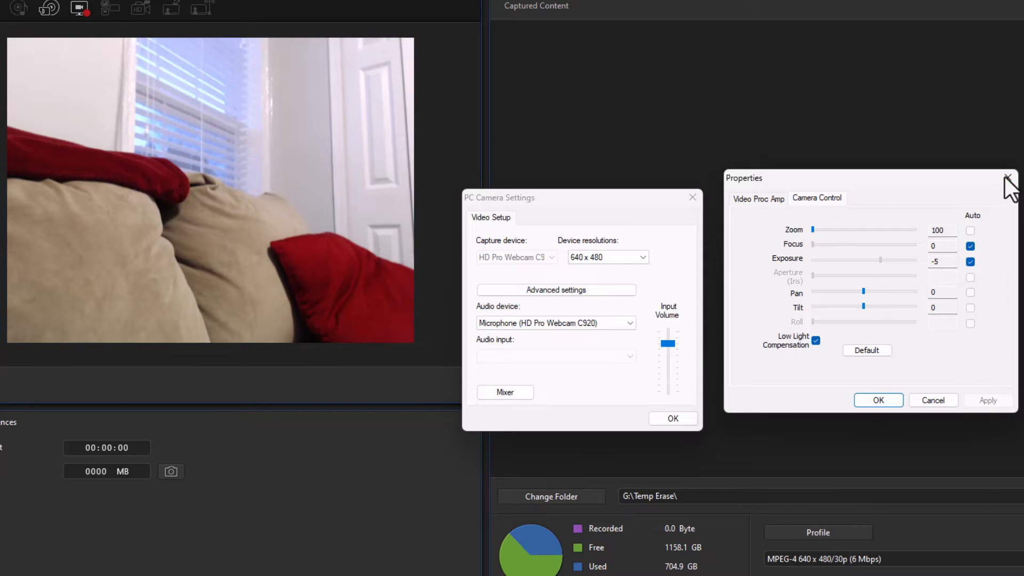
- Close the advanced webcam properties and settings window, then reopen the video settings
left_click(1007, 184)
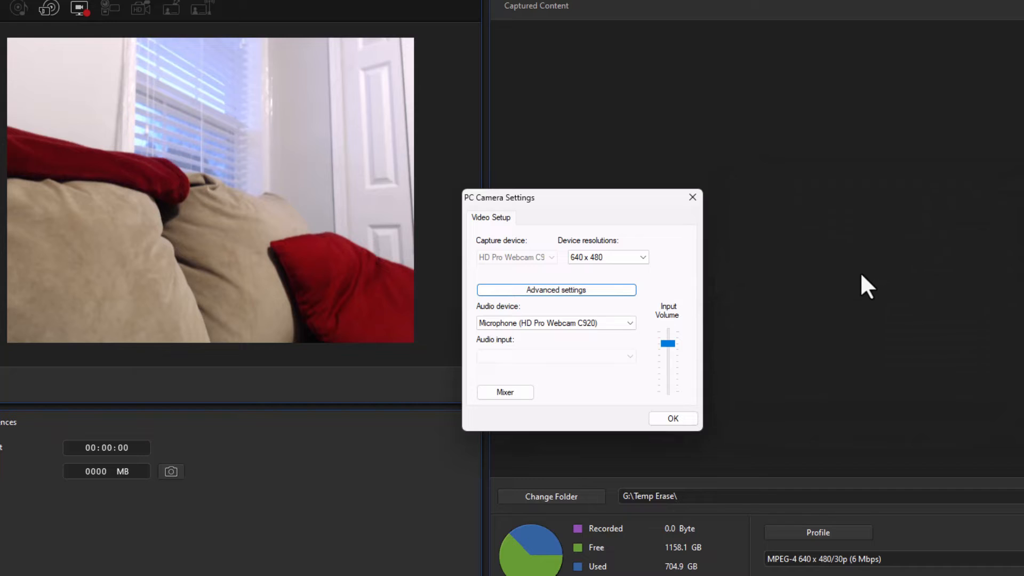
mouse_move(571, 219)
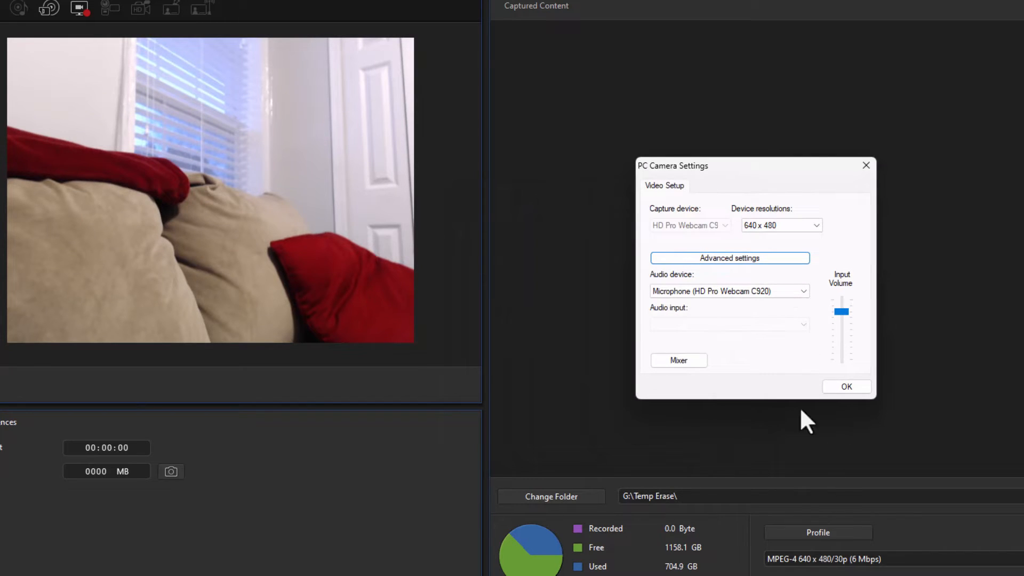
left_click(845, 386)
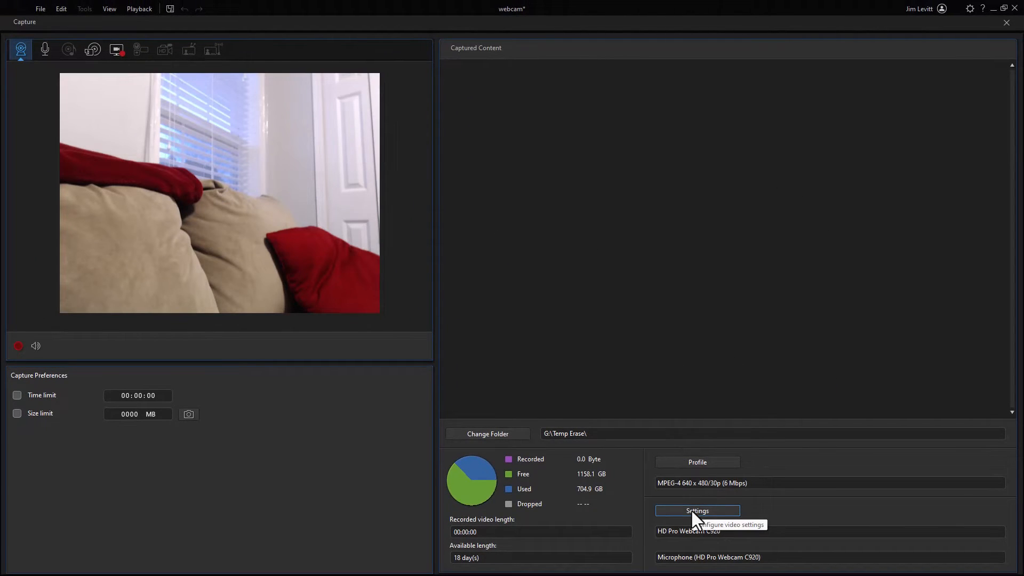
left_click(697, 510)
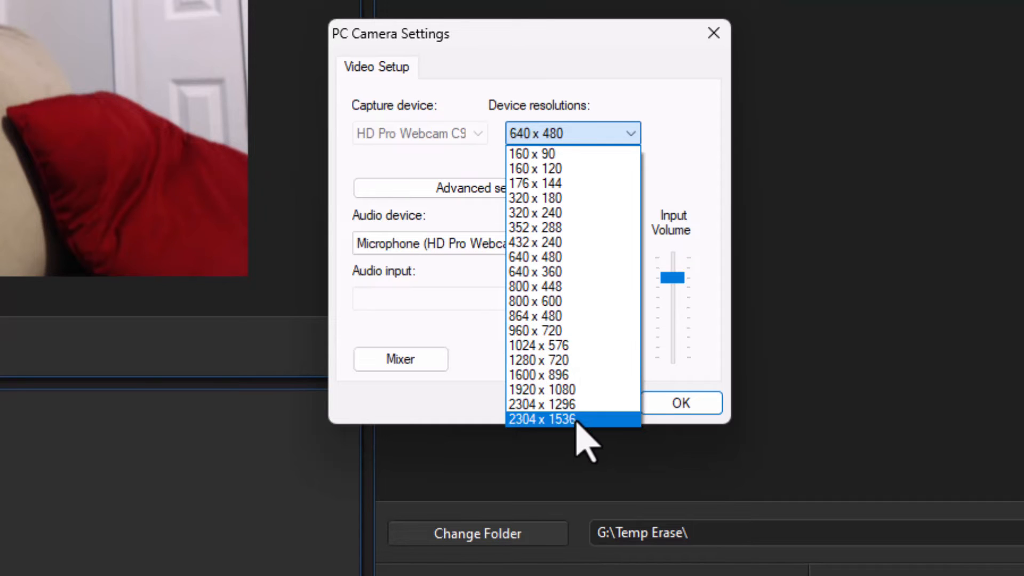
mouse_move(607, 447)
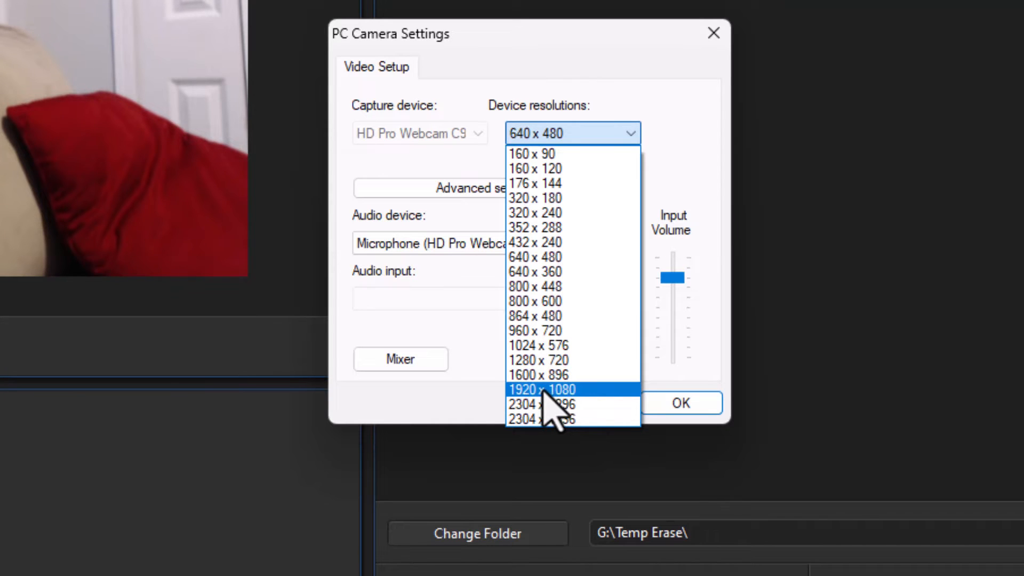
mouse_move(598, 417)
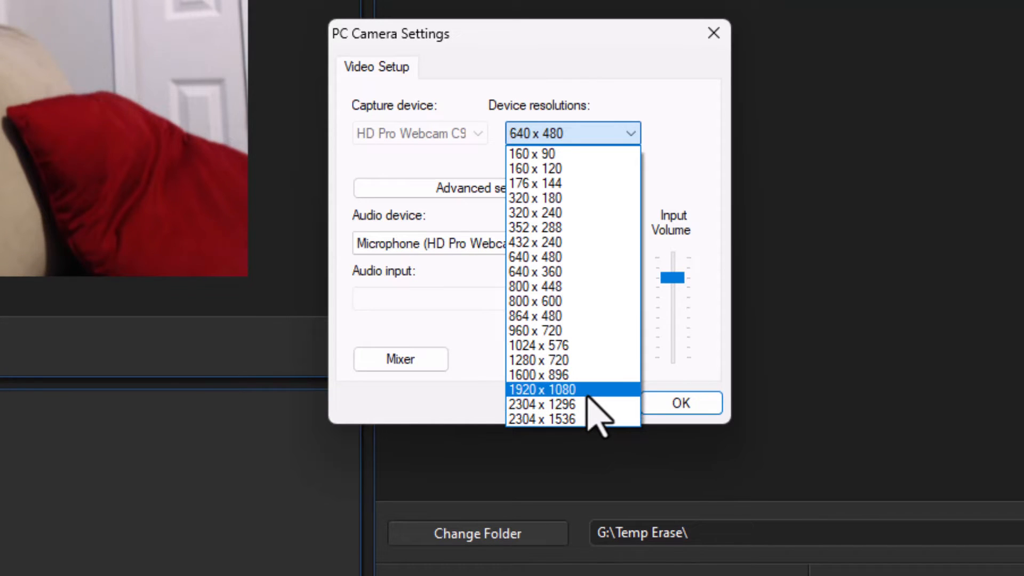
- Set the webcam device resolution to 1920 x 1080 and confirm the camera settings
left_click(545, 390)
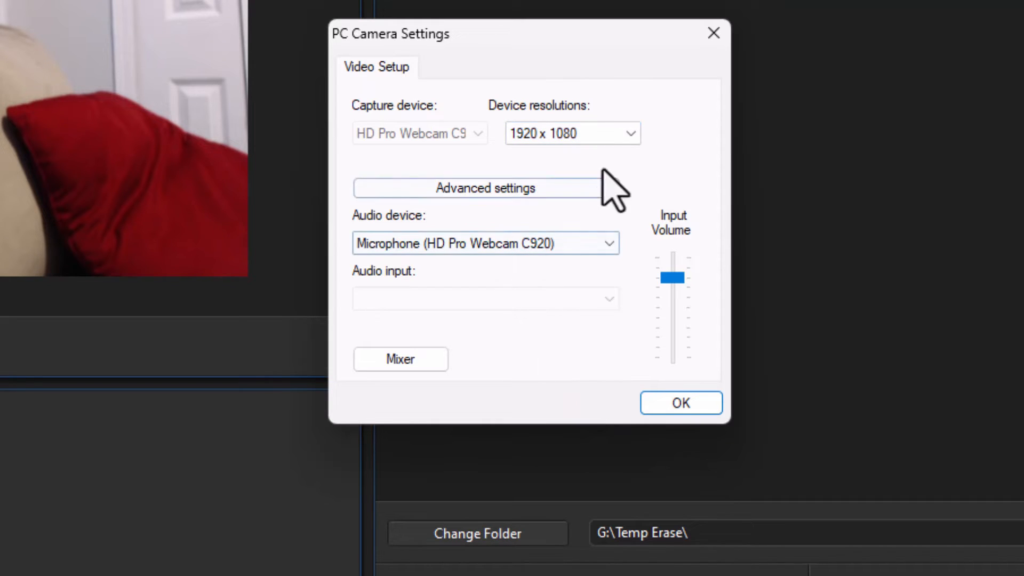
left_click(582, 133)
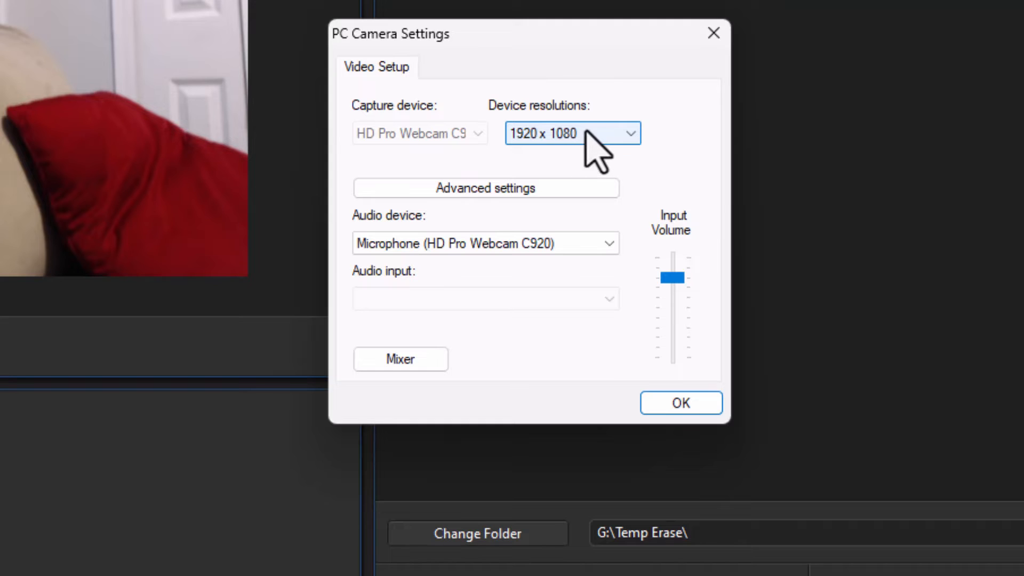
mouse_move(679, 114)
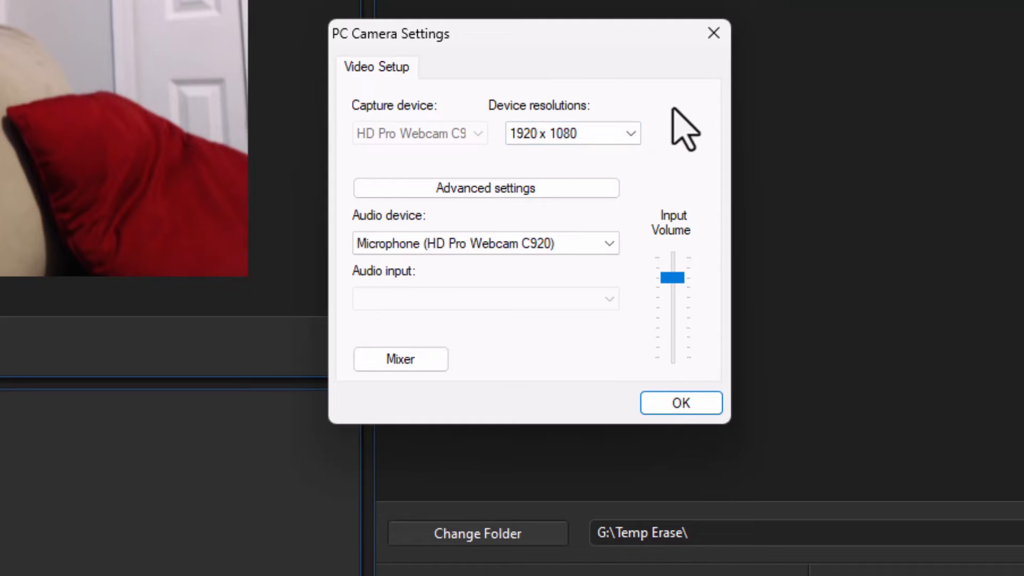
left_click_drag(673, 276, 678, 276)
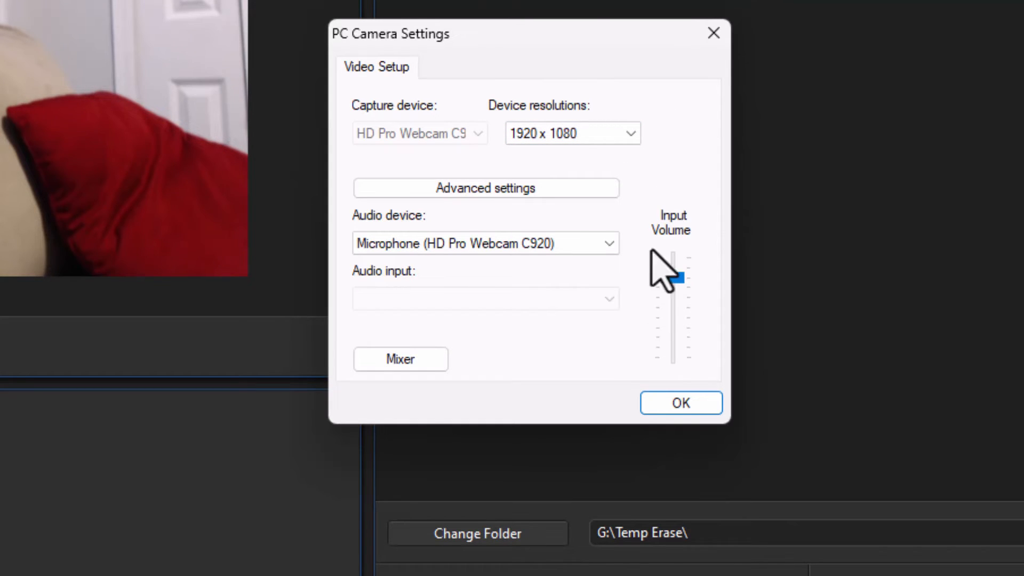
left_click(680, 403)
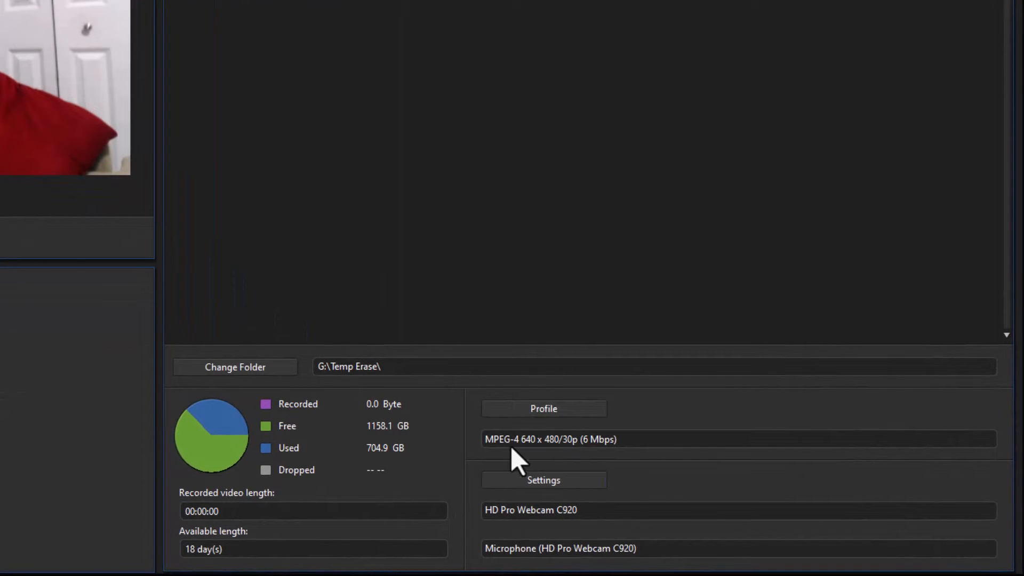
mouse_move(551, 463)
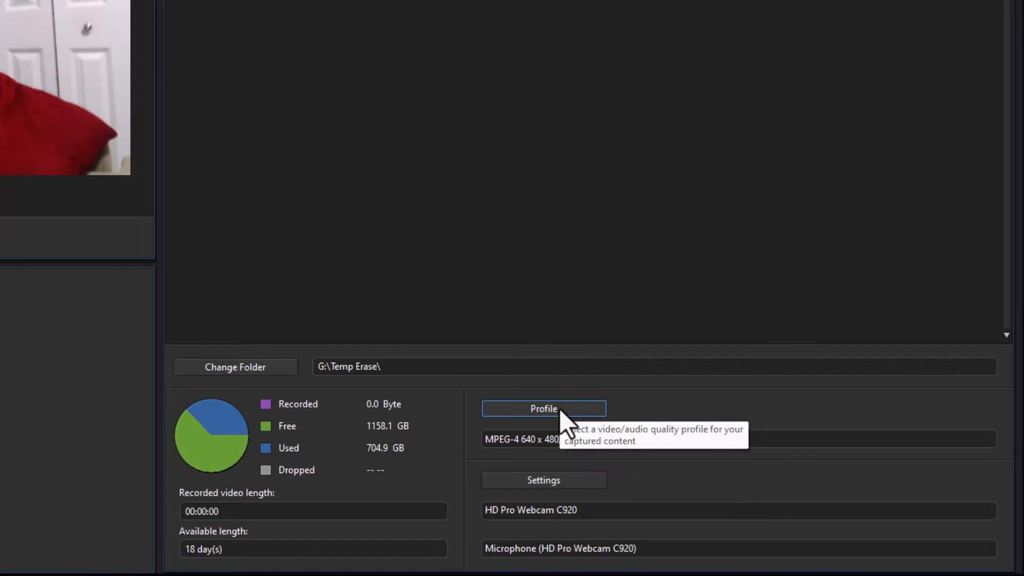
- Try MPEG-2 and AVI, then select H.264 MPEG-4 1920 x 1080/120p (60 Mbps)
left_click(544, 408)
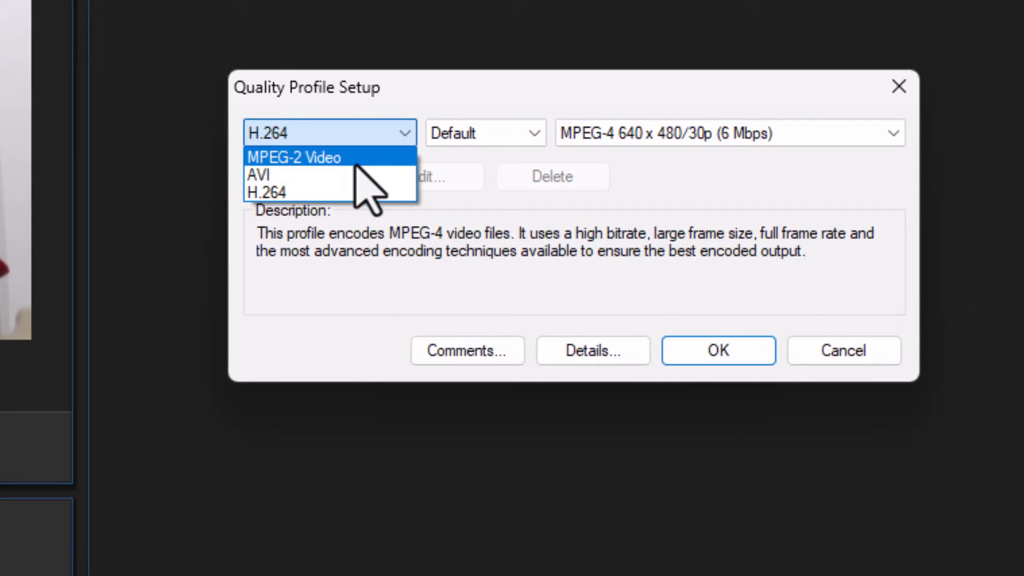
left_click(295, 156)
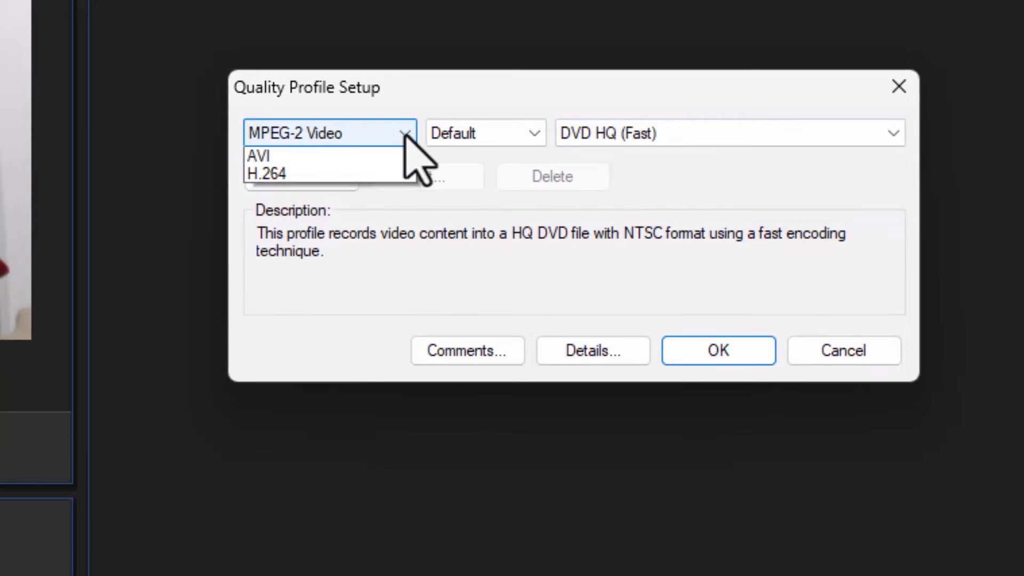
left_click(260, 155)
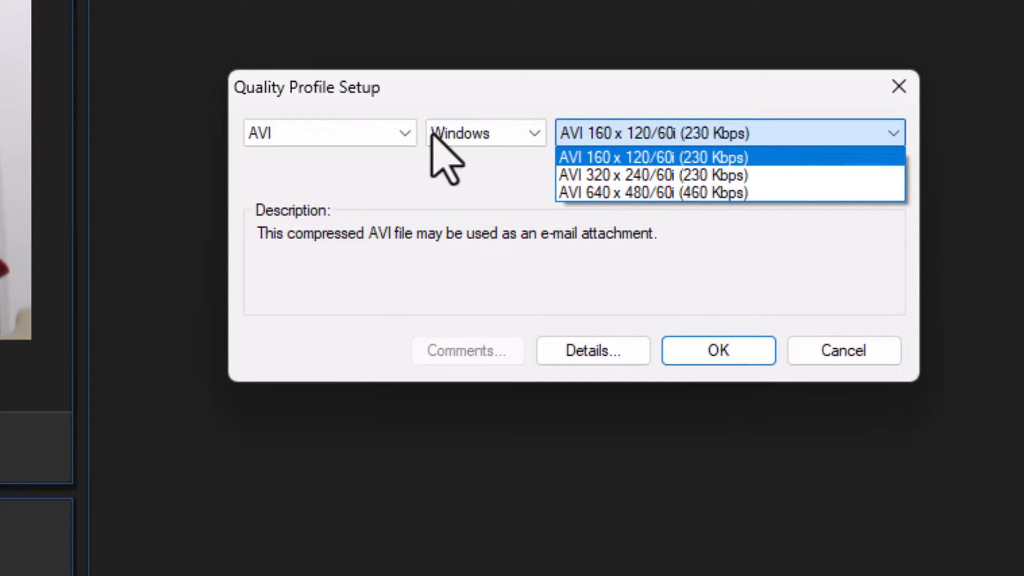
left_click(664, 156)
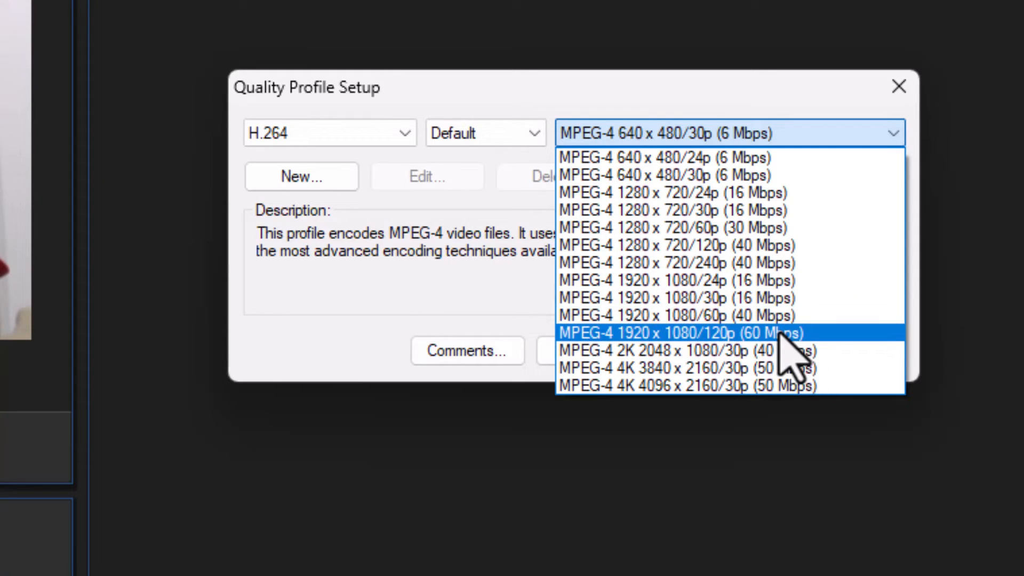
left_click(684, 333)
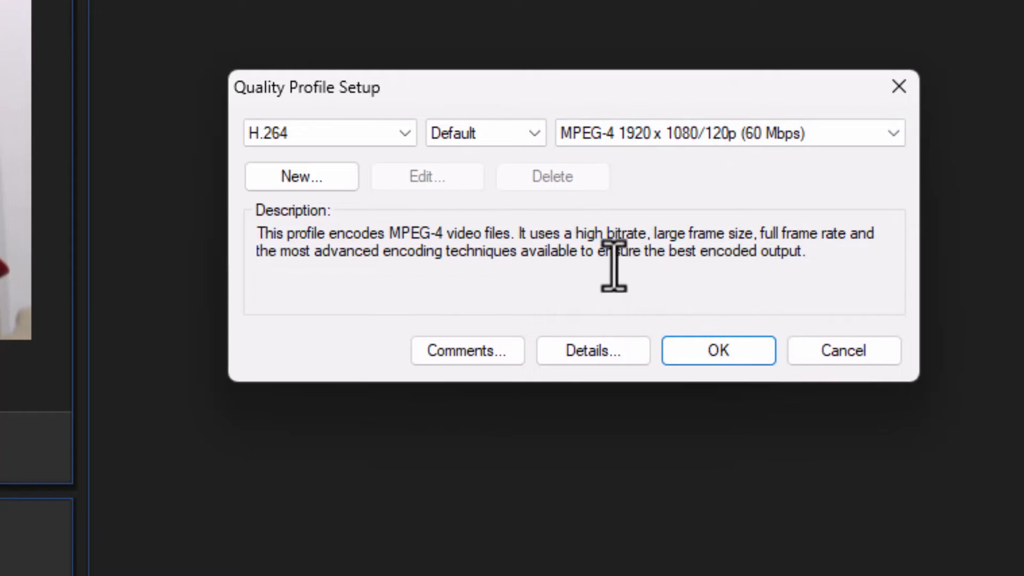
mouse_move(461, 230)
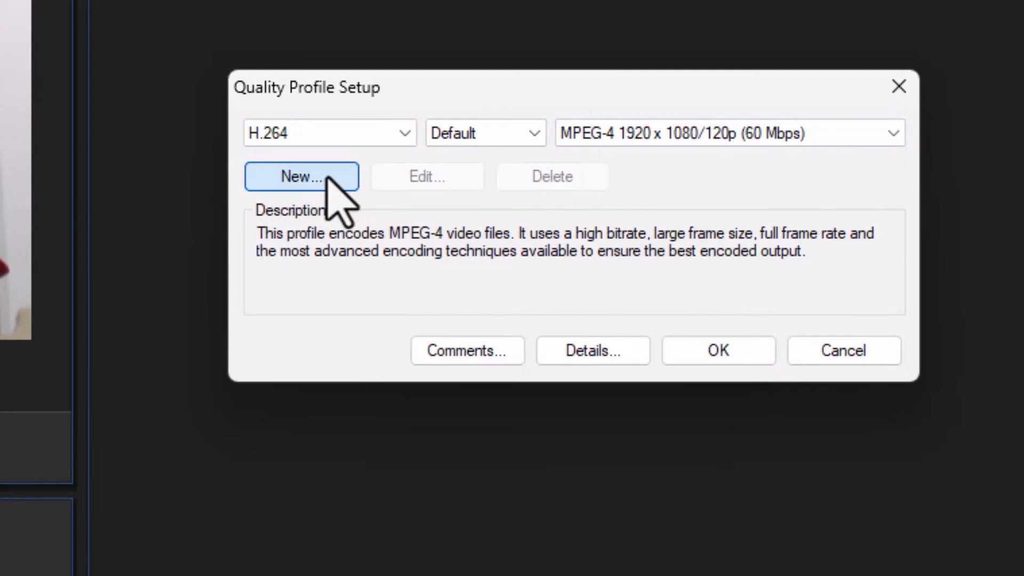
- Create a custom quality profile named 'myprofile' and accept it as the capture profile
left_click(302, 176)
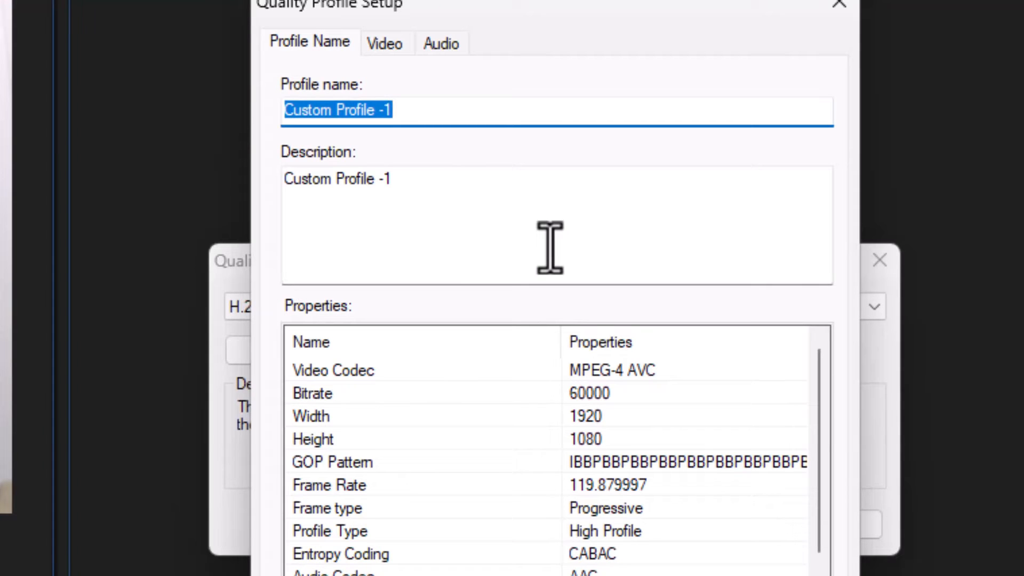
type("myprofi")
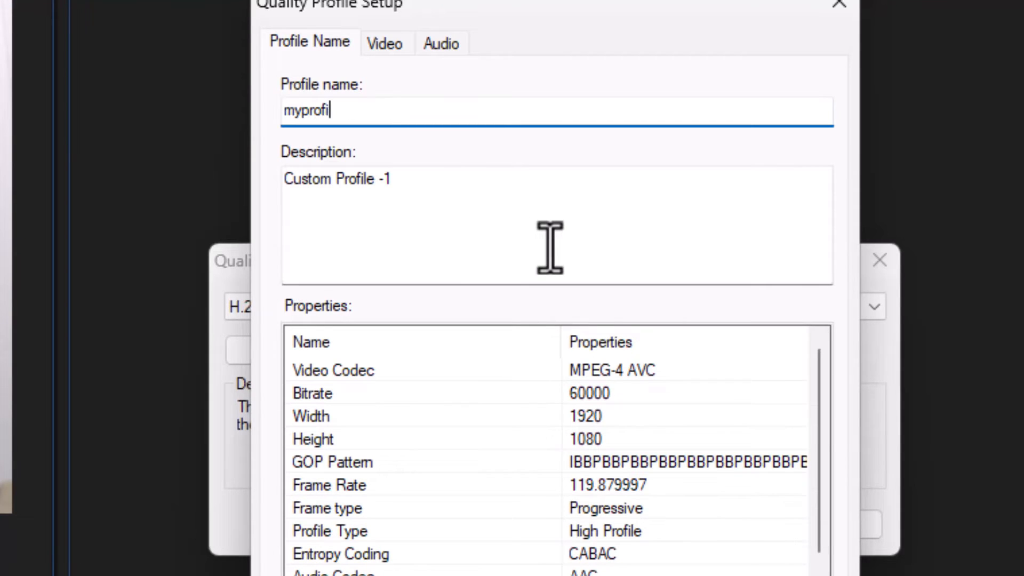
type("le")
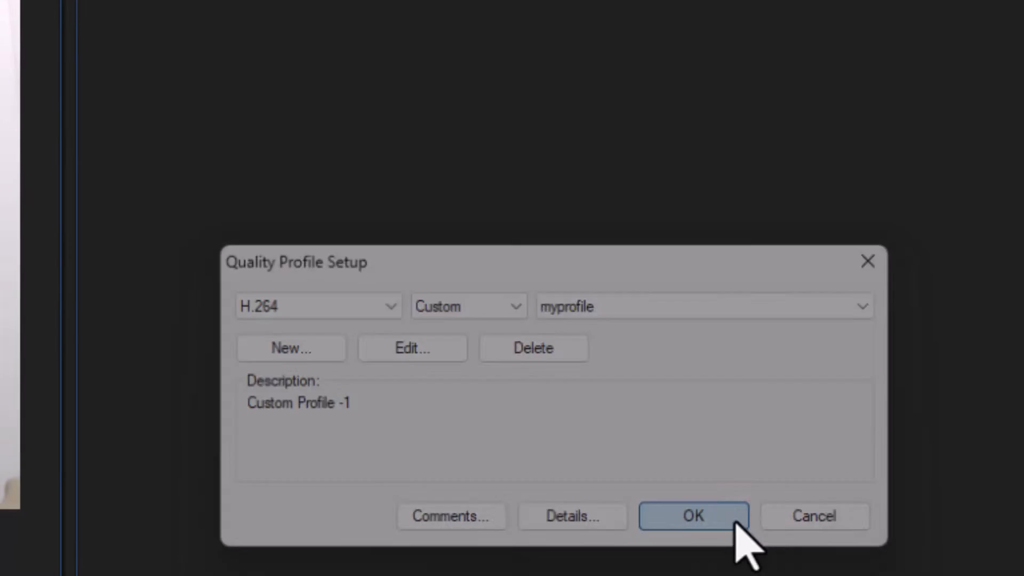
left_click(693, 516)
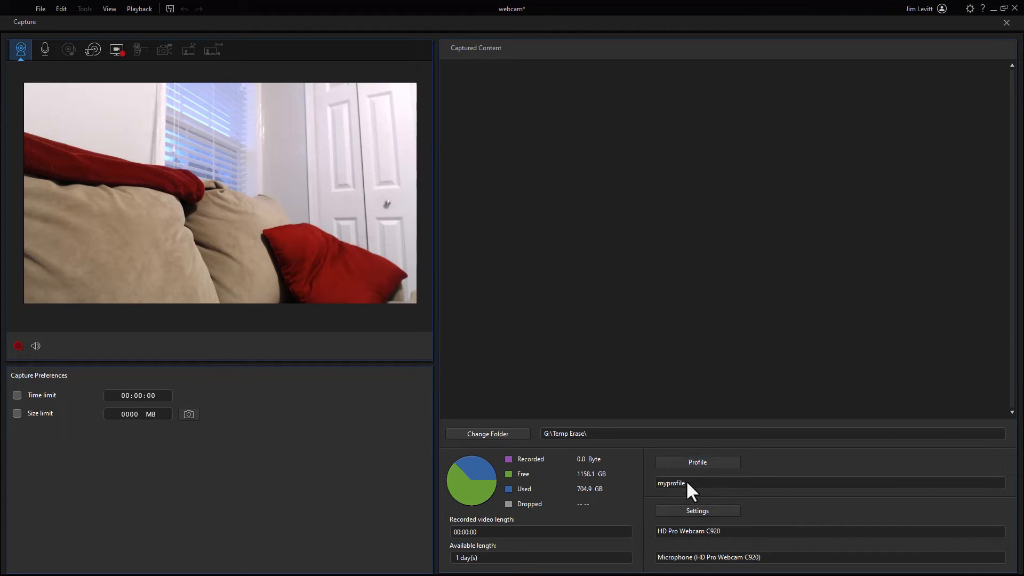
mouse_move(611, 295)
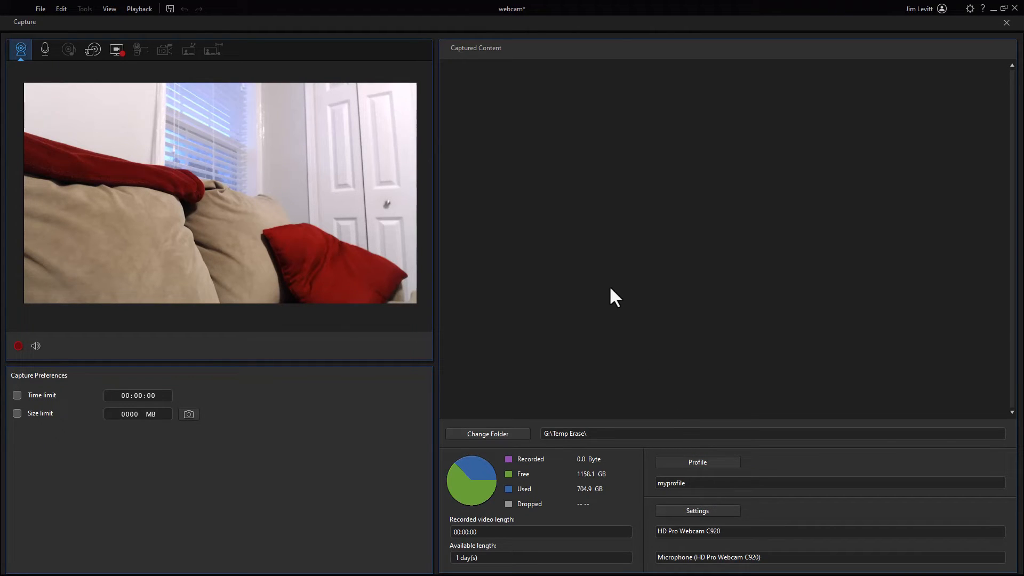
mouse_move(375, 413)
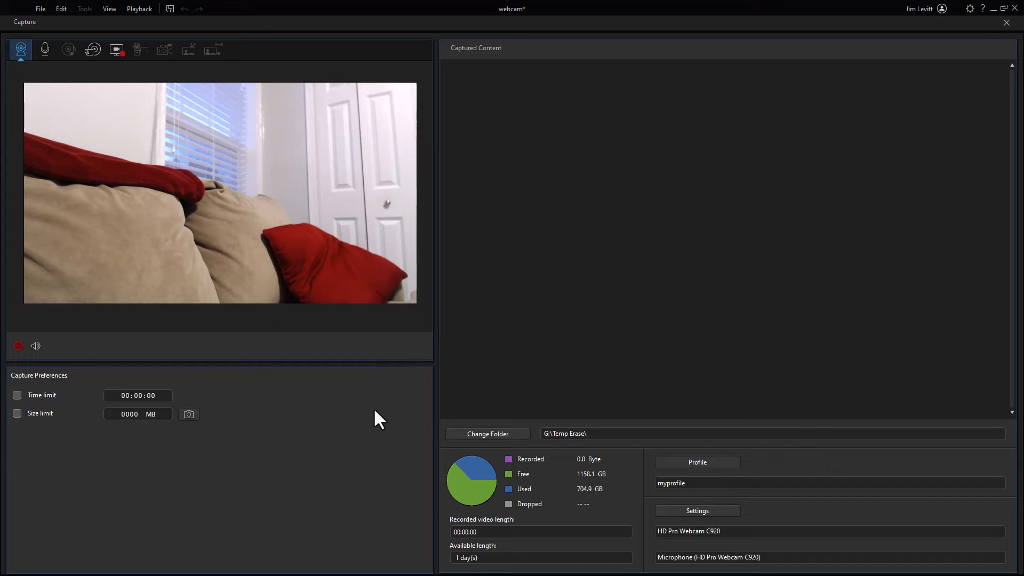
mouse_move(316, 405)
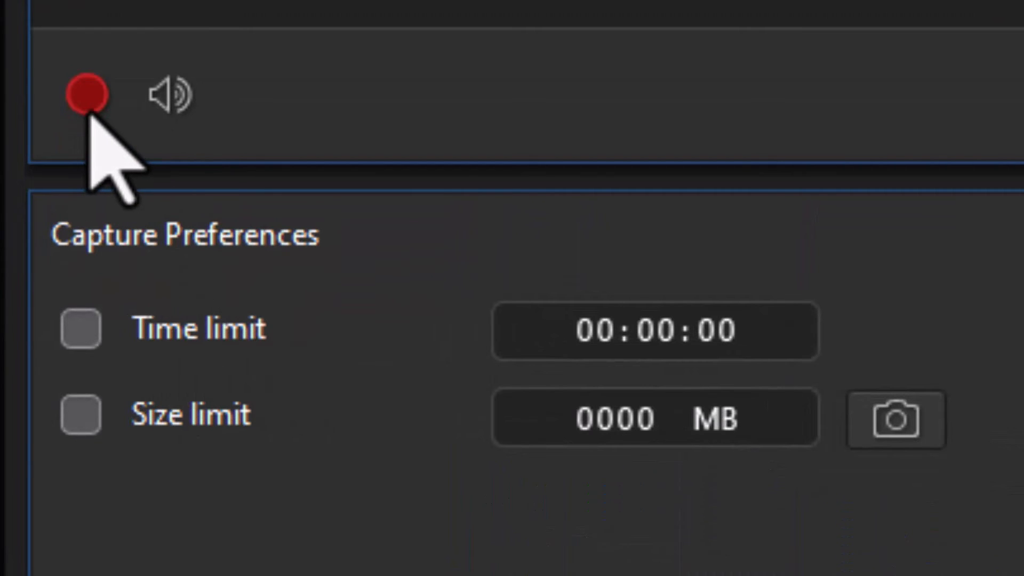
mouse_move(91, 106)
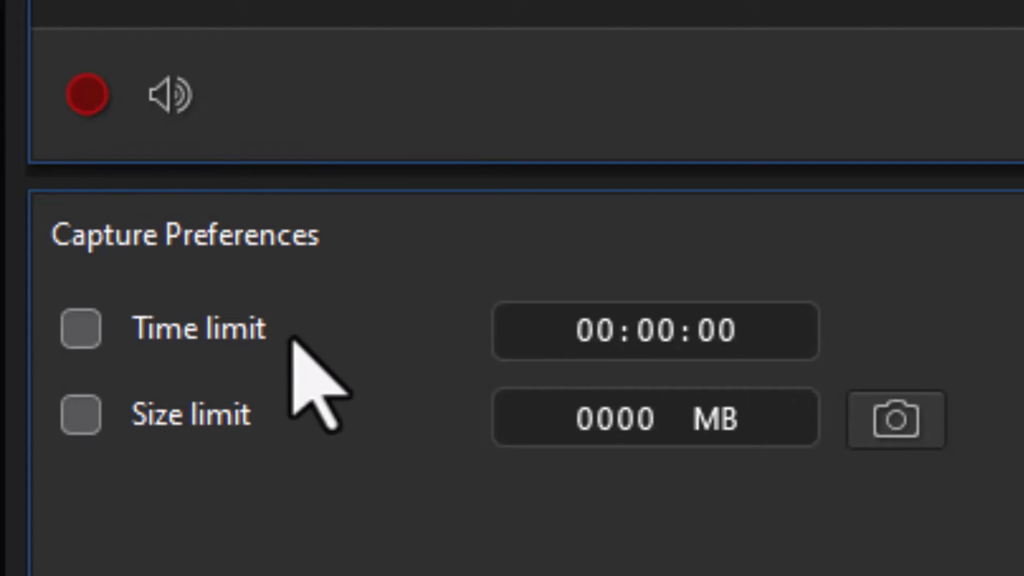
- Enable a 00:00:15 capture time limit and toggle the size limit checkbox
left_click(78, 330)
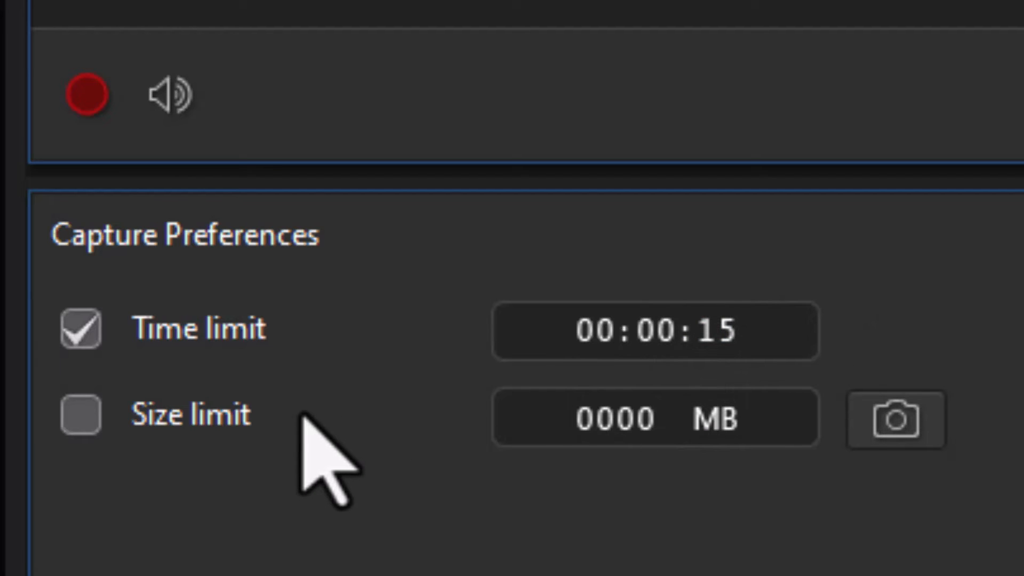
mouse_move(154, 461)
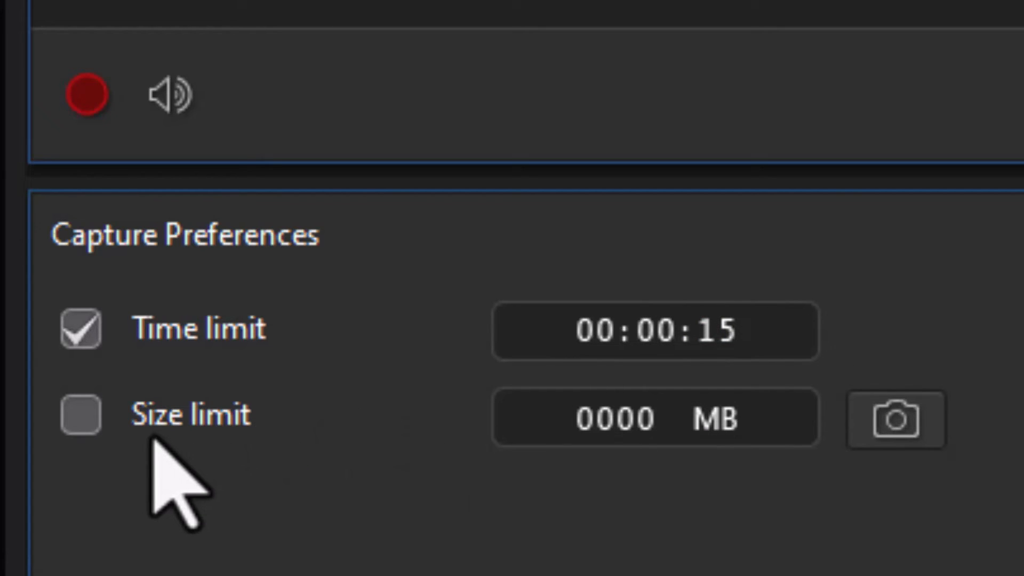
left_click(81, 415)
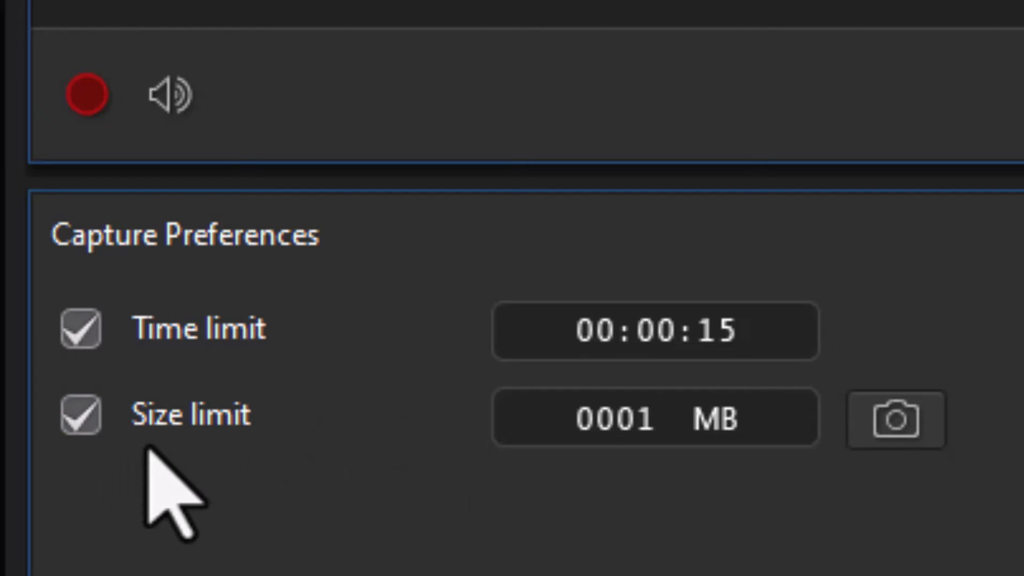
left_click(79, 416)
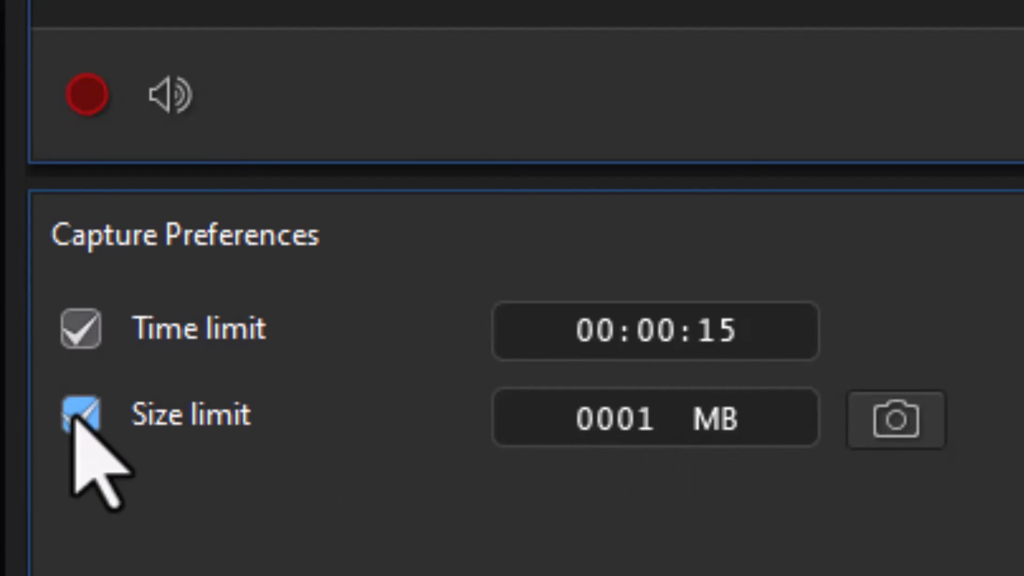
left_click(80, 420)
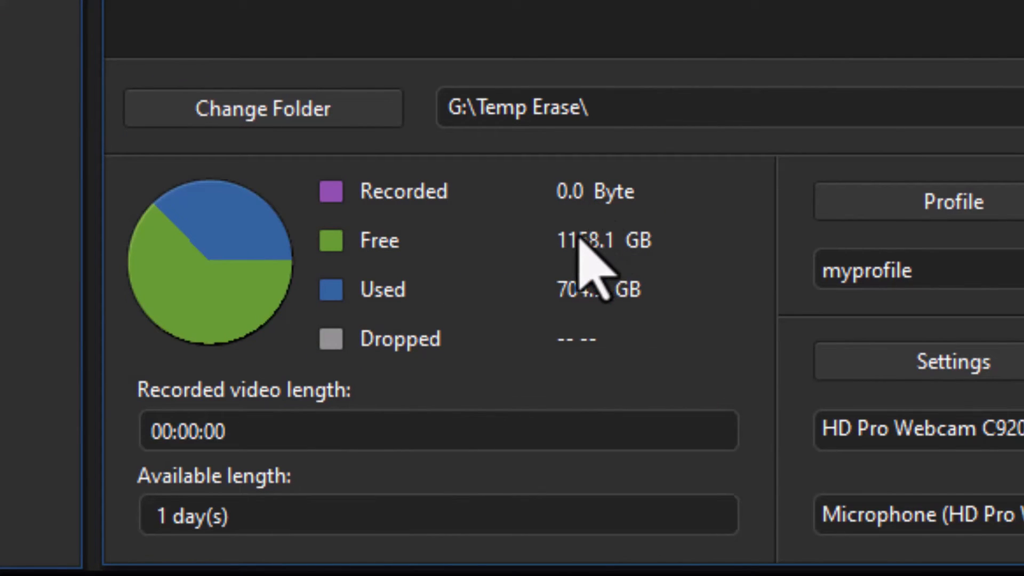
mouse_move(671, 277)
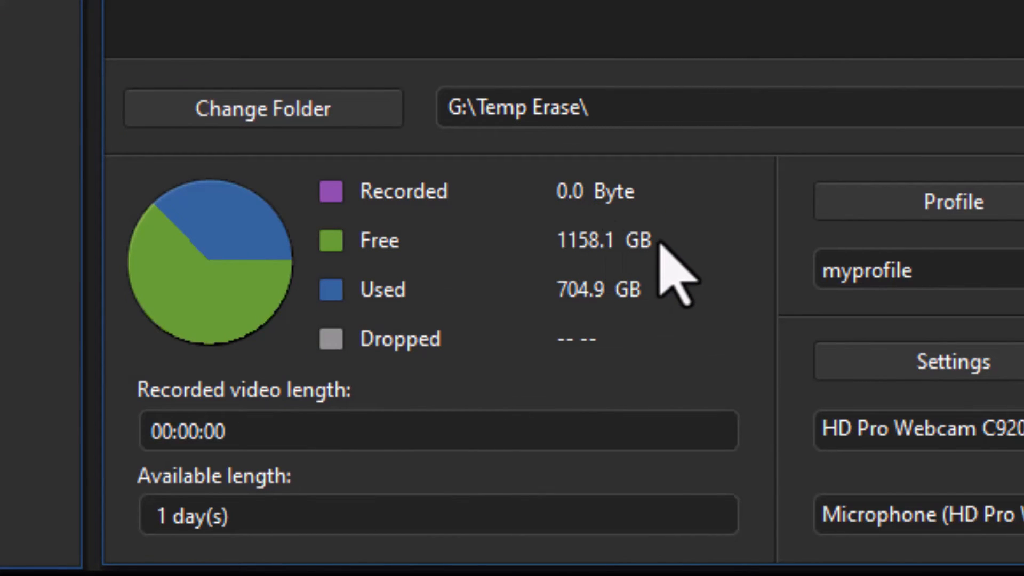
mouse_move(597, 317)
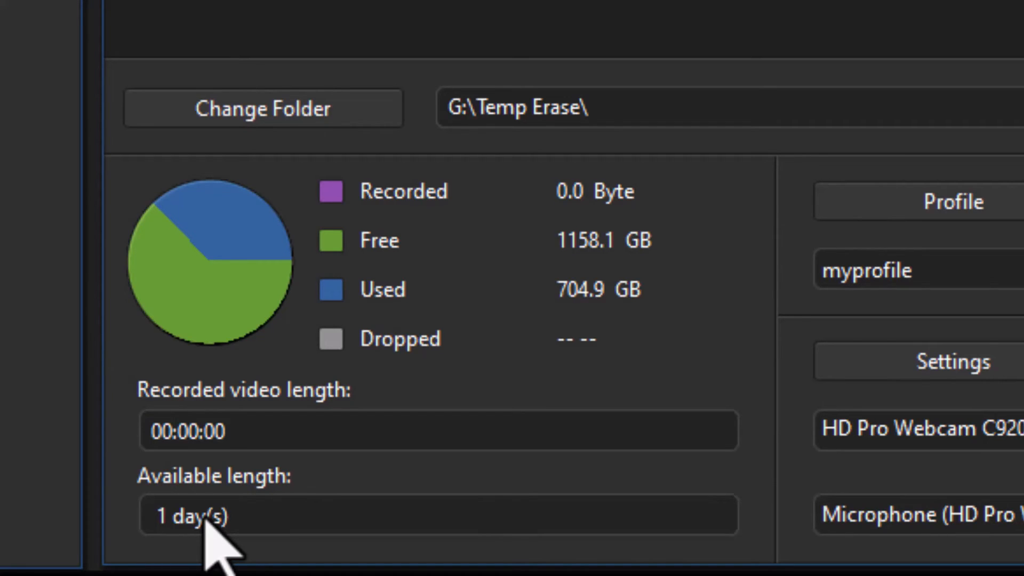
mouse_move(888, 294)
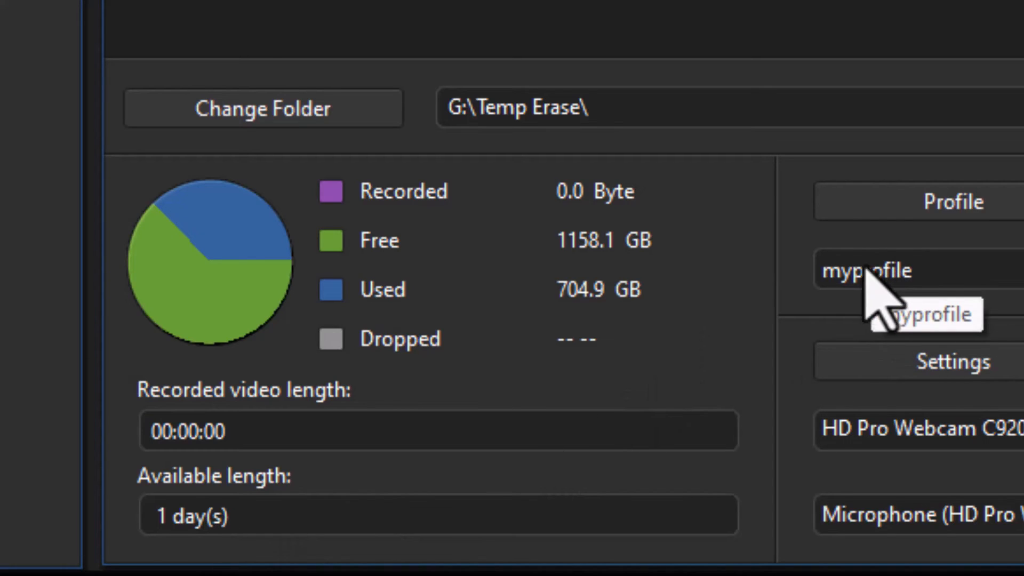
mouse_move(193, 549)
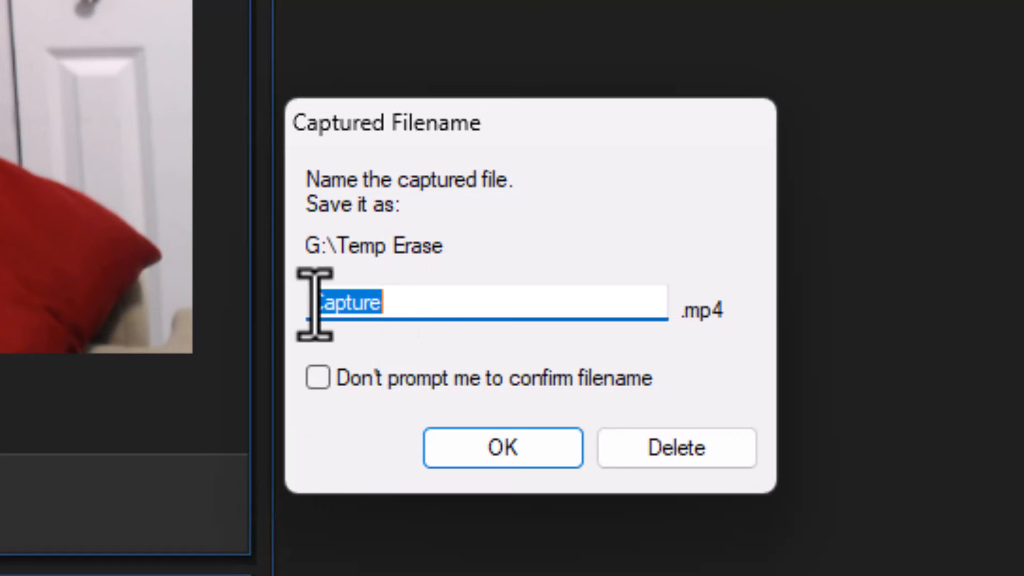
- Name the captured webcam file 'junk3' and confirm
type("junk3")
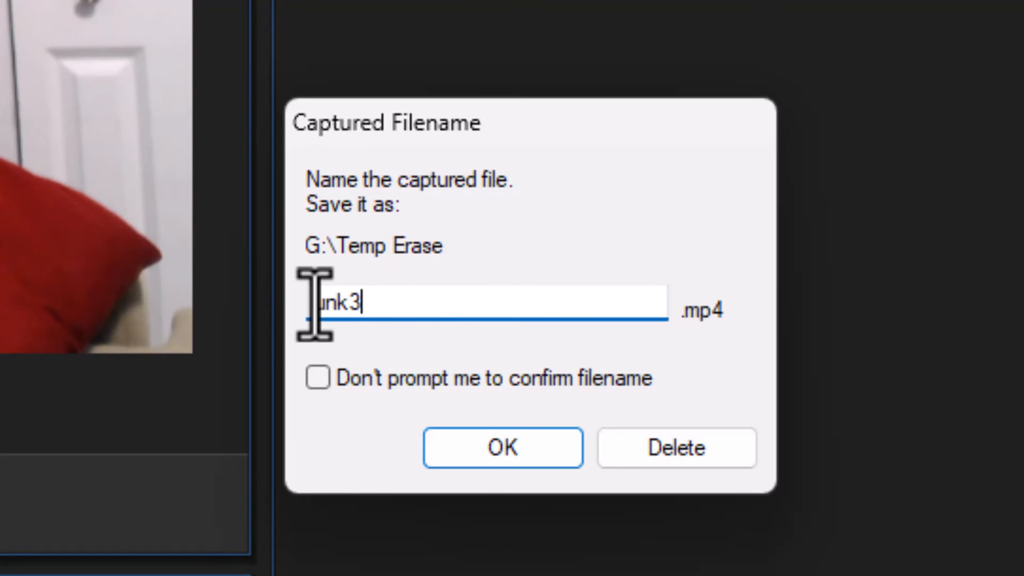
left_click(503, 447)
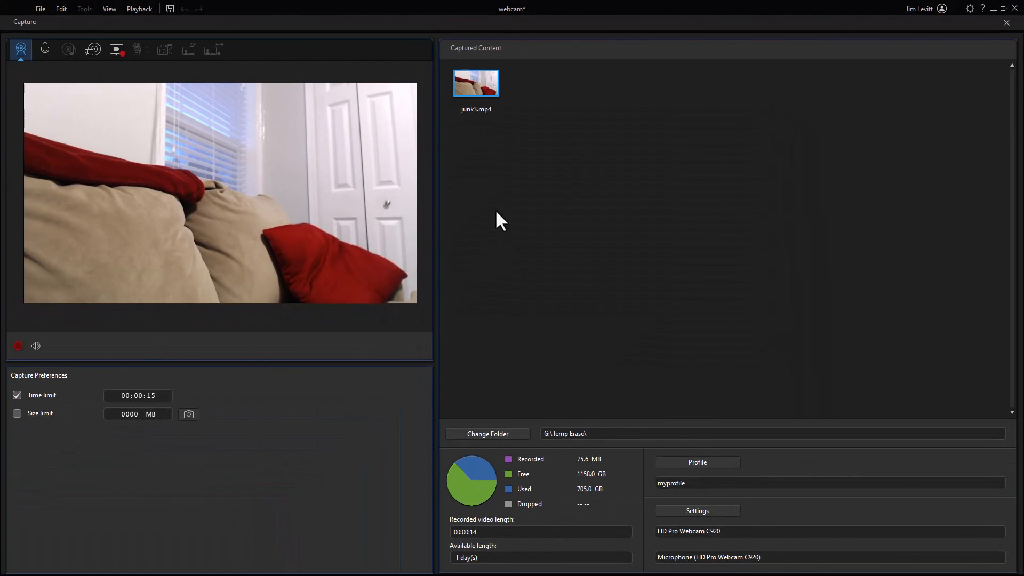
mouse_move(479, 94)
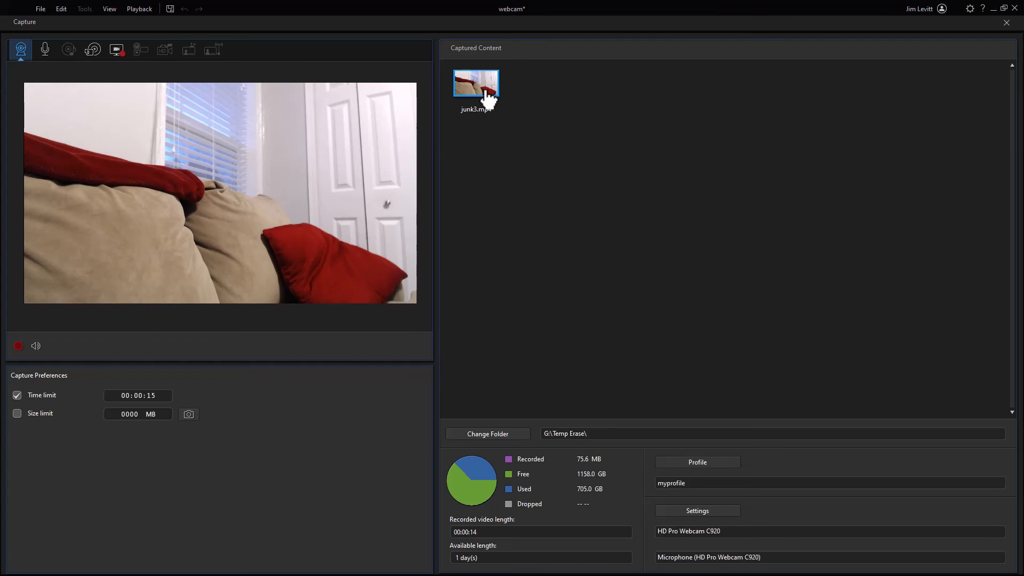
double_click(475, 82)
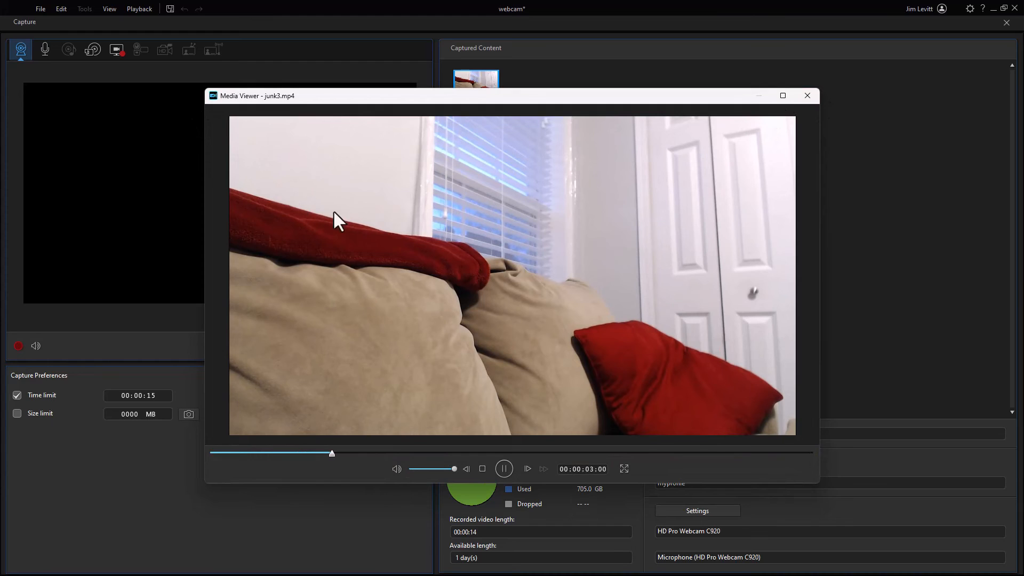
mouse_move(528, 441)
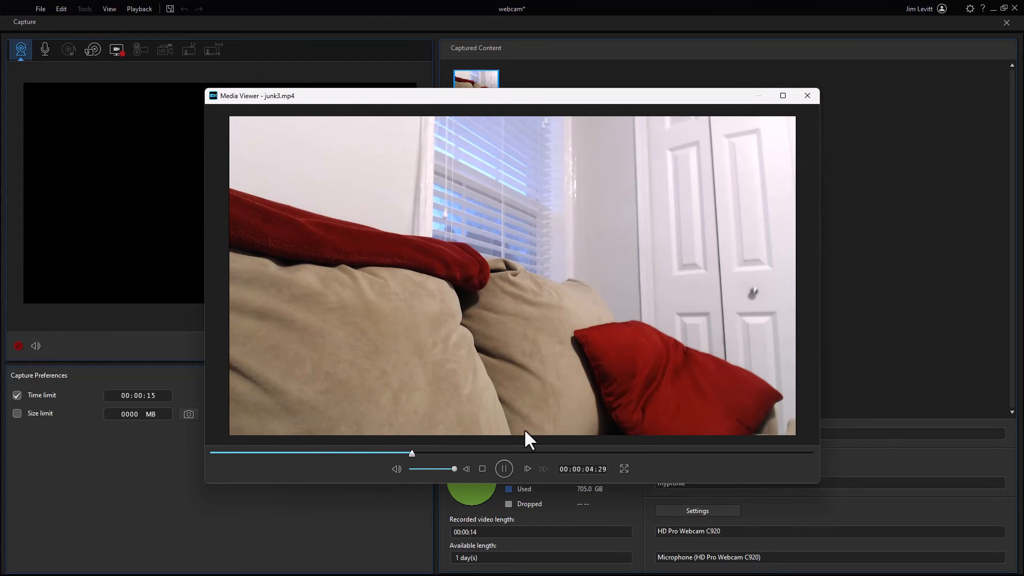
left_click(504, 469)
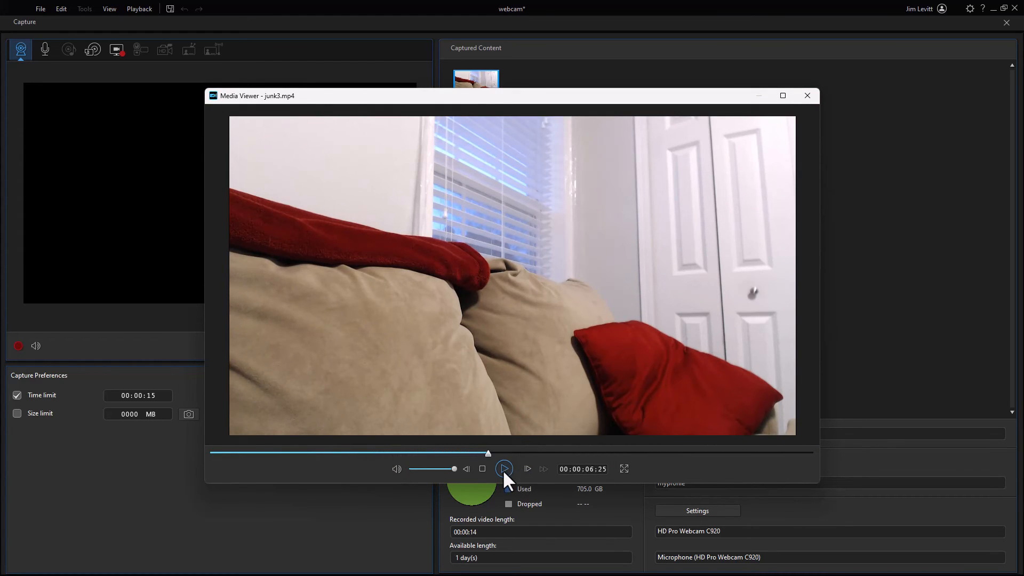
left_click(504, 469)
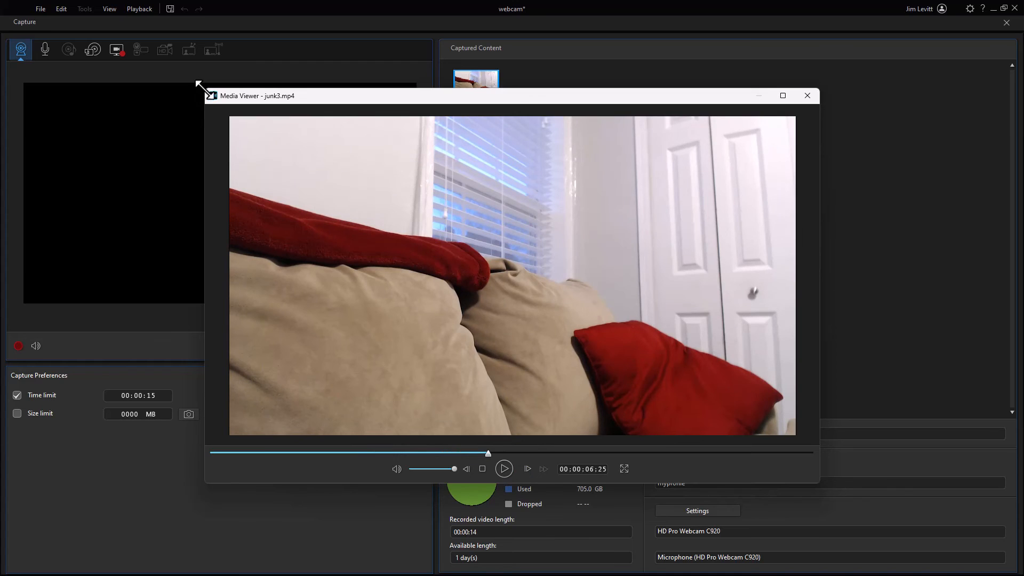
left_click_drag(255, 95, 139, 24)
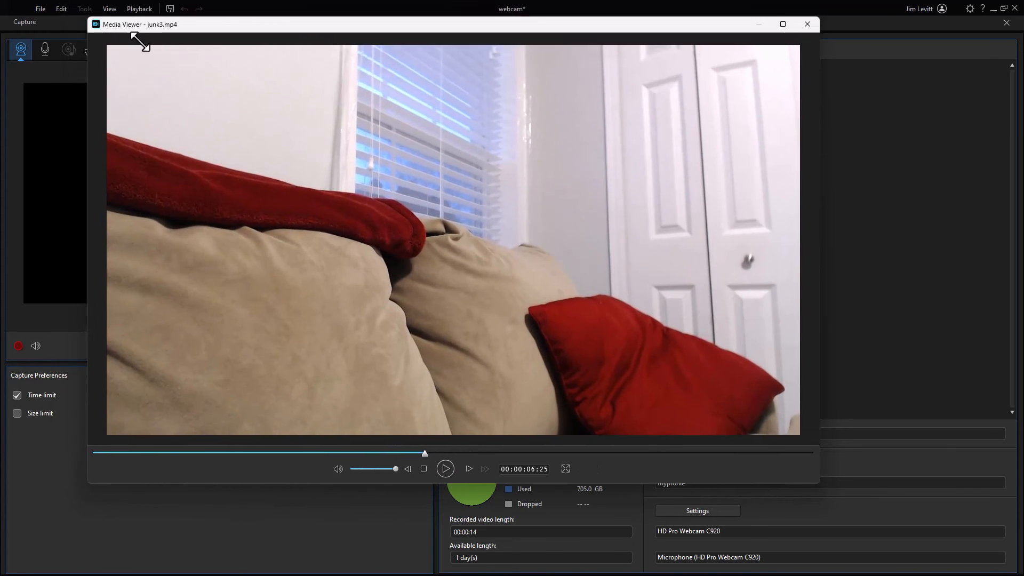
left_click_drag(130, 39, 495, 56)
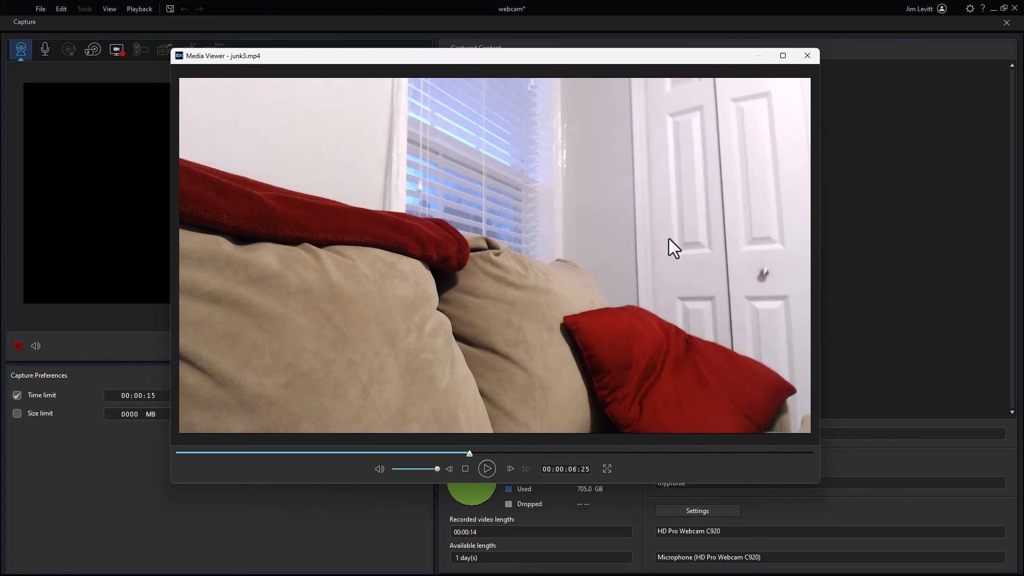
mouse_move(714, 238)
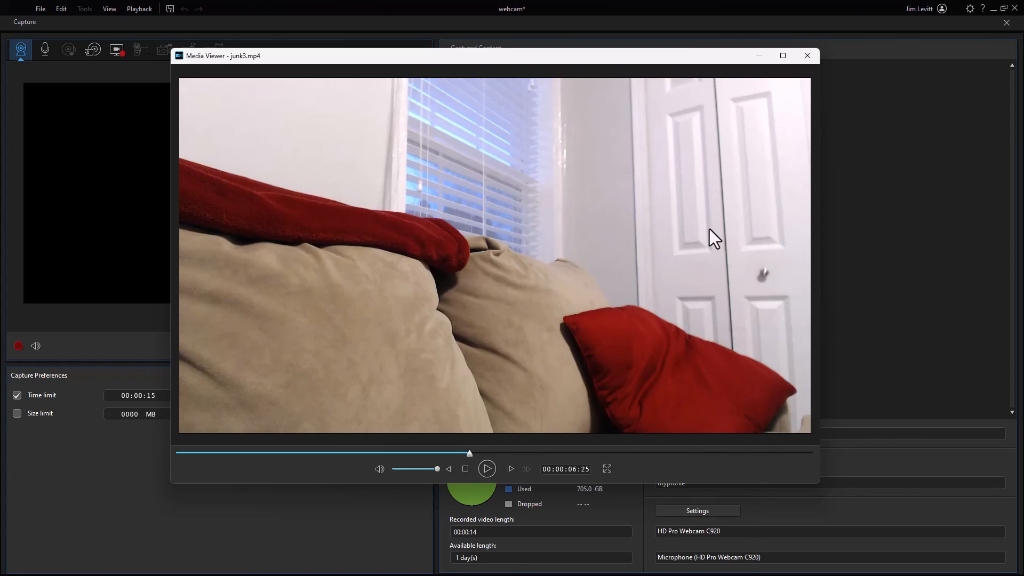
mouse_move(808, 55)
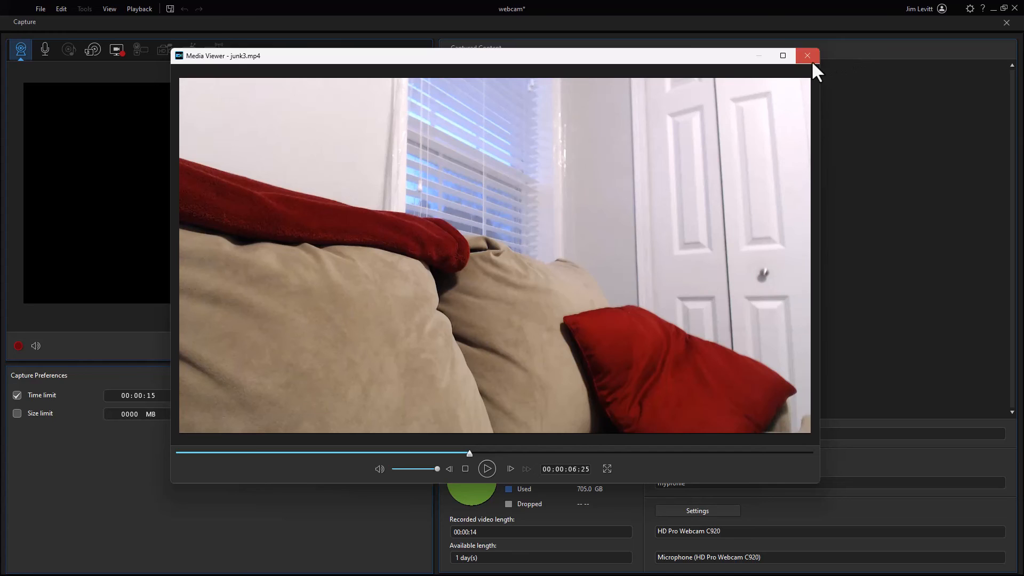
left_click(808, 56)
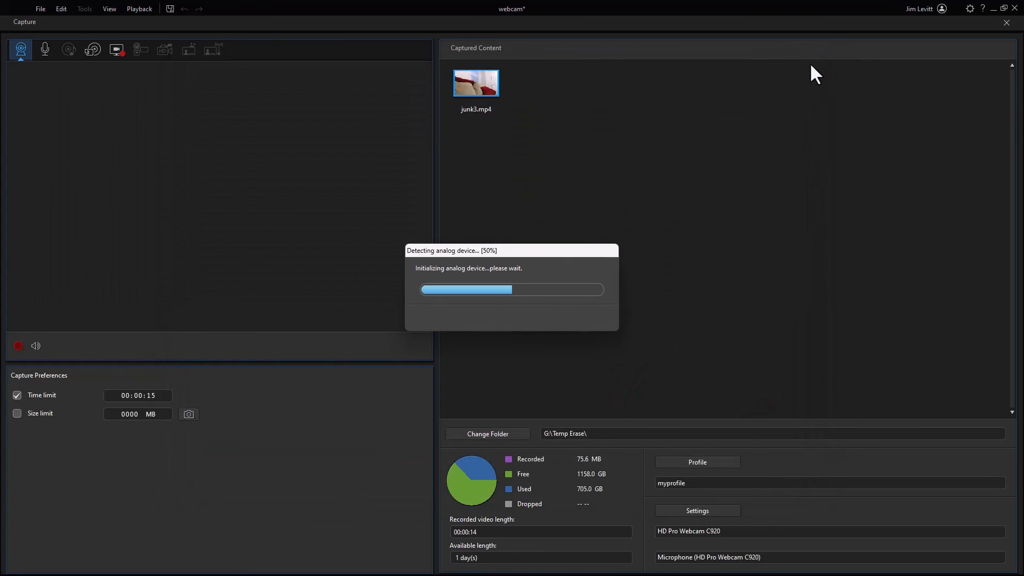
mouse_move(663, 200)
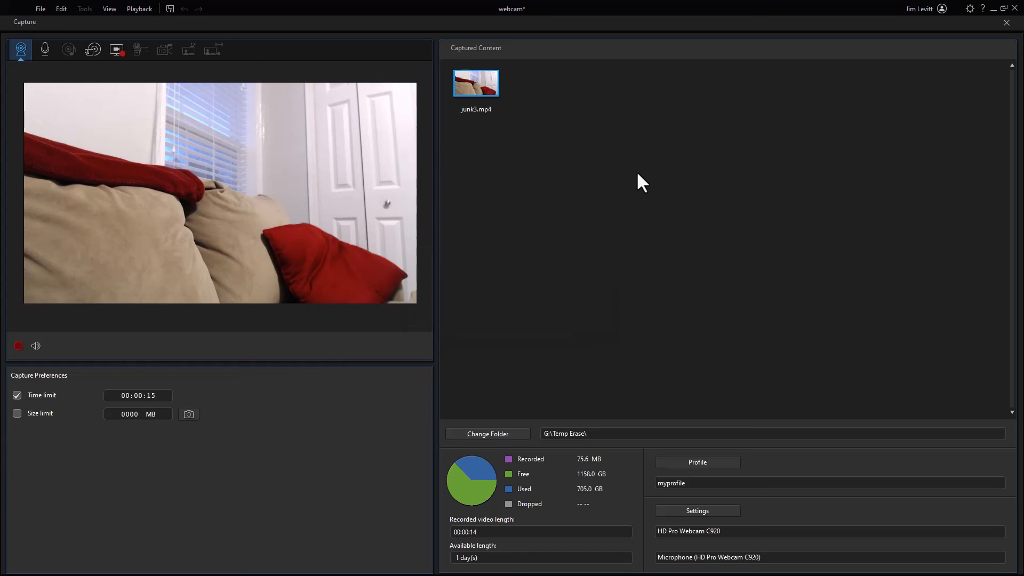
mouse_move(633, 242)
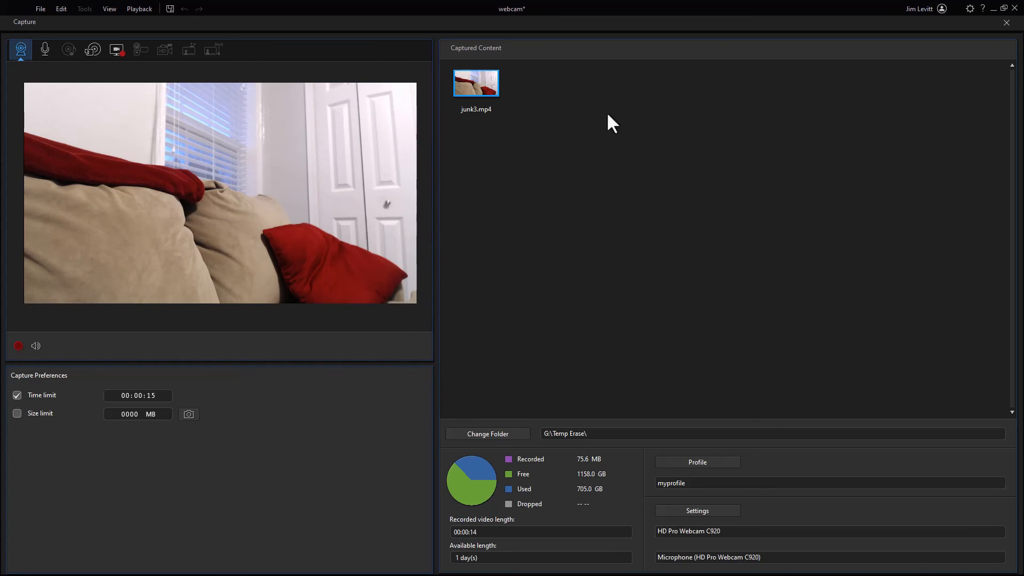
mouse_move(649, 273)
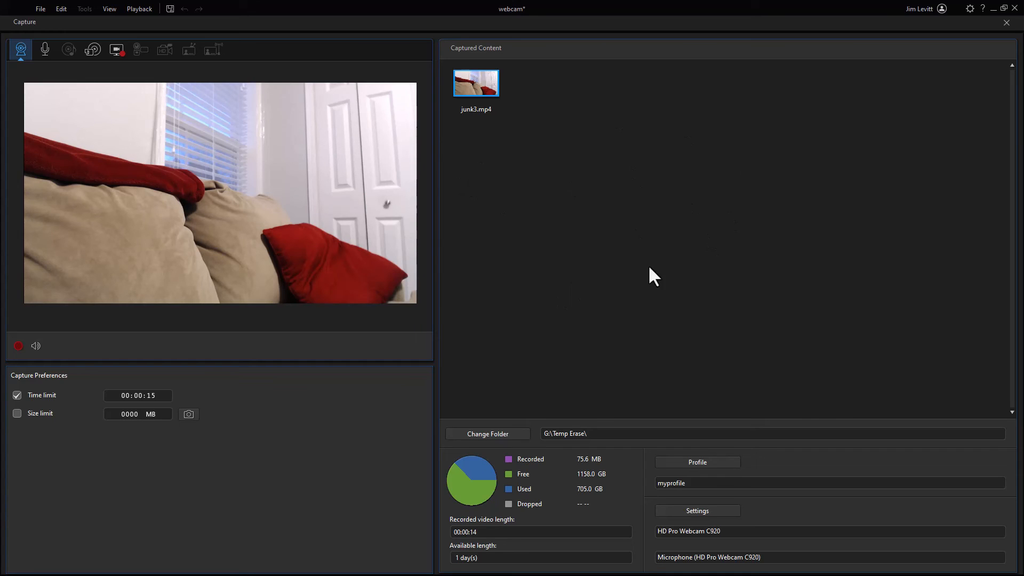
mouse_move(837, 78)
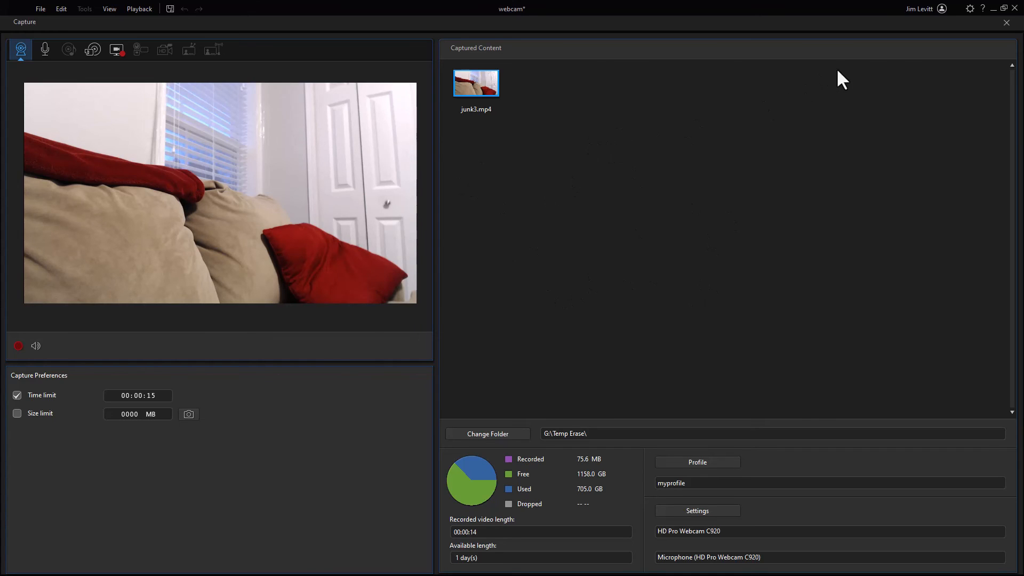
mouse_move(1007, 31)
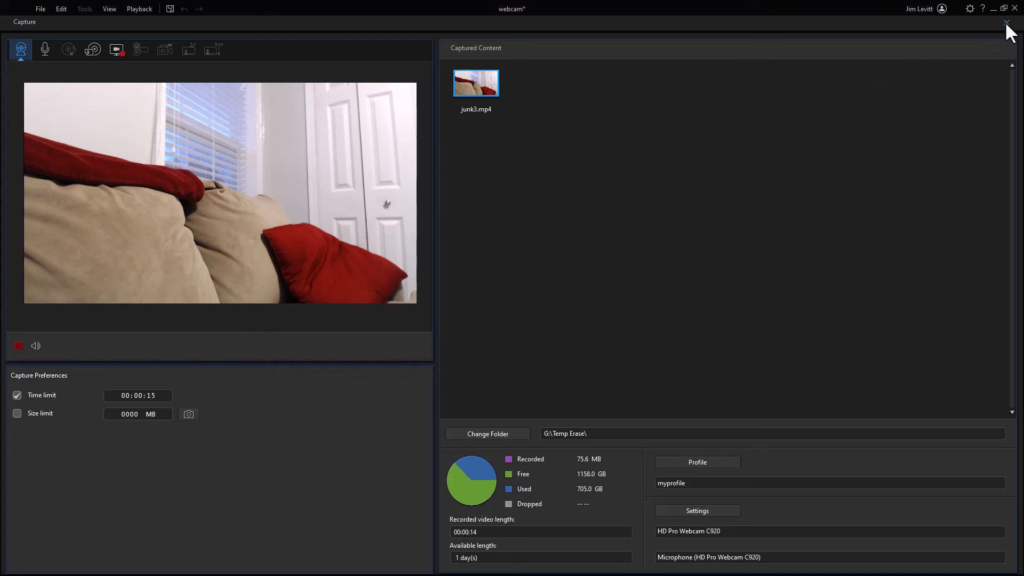
- Close the webcam Capture window to return to the editing project with junk3.mp4 imported
left_click(1006, 23)
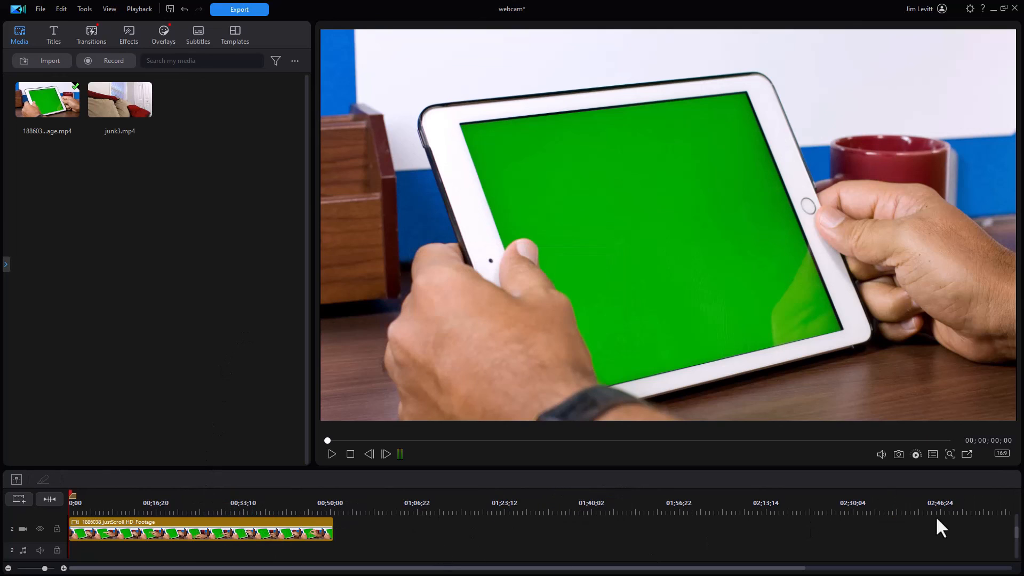
mouse_move(245, 542)
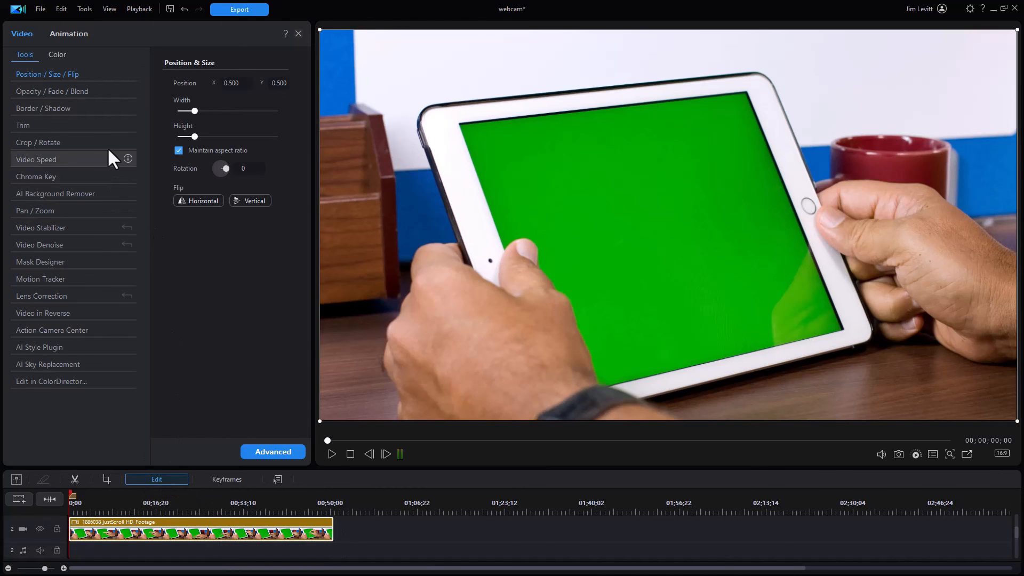
mouse_move(89, 184)
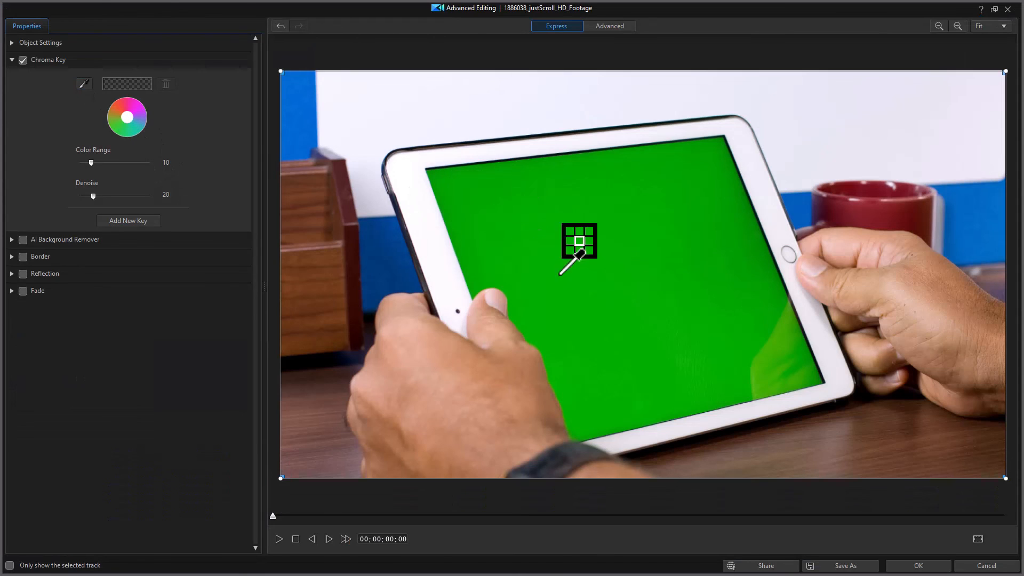
- Sample the tablet's green screen as the chroma key colour and add a second key
left_click(581, 244)
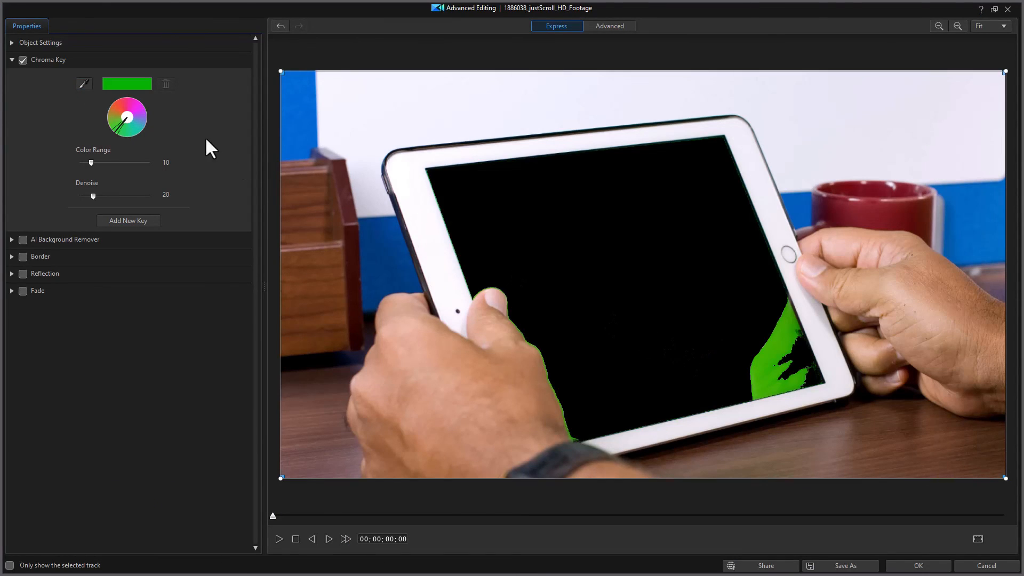
left_click(128, 221)
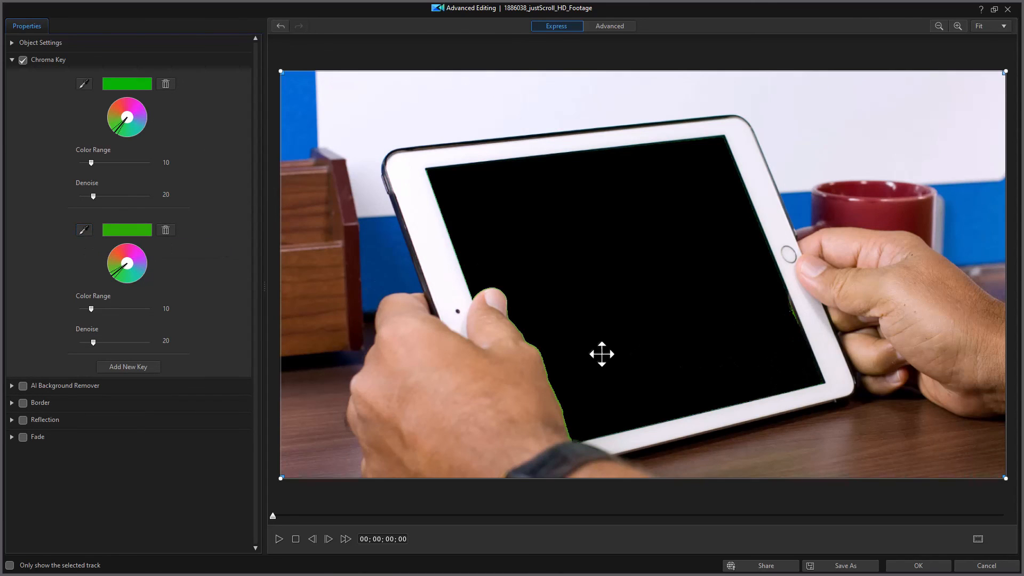
mouse_move(529, 334)
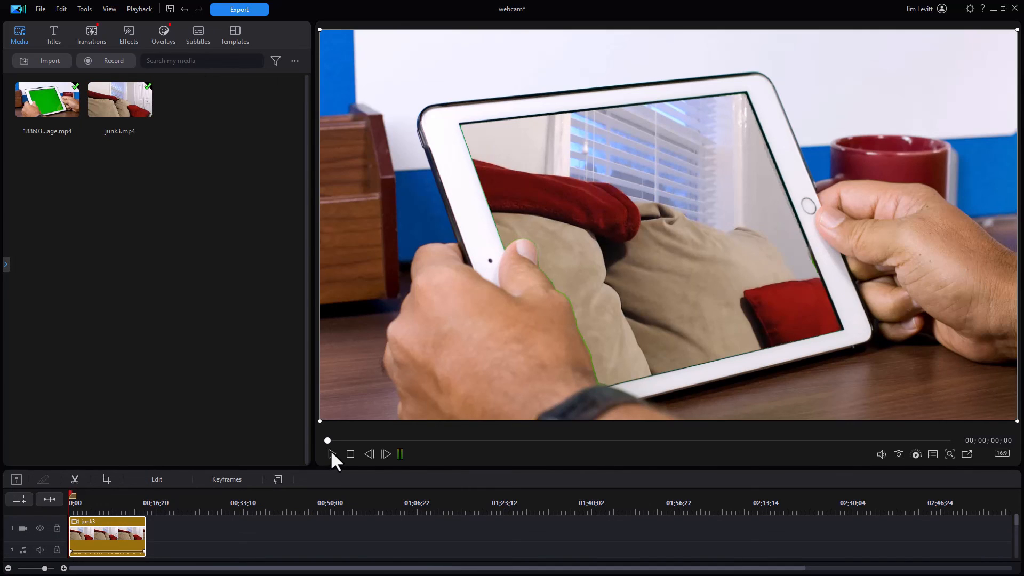
- Play the preview to watch junk3 webcam footage inside the tablet screen
left_click(330, 454)
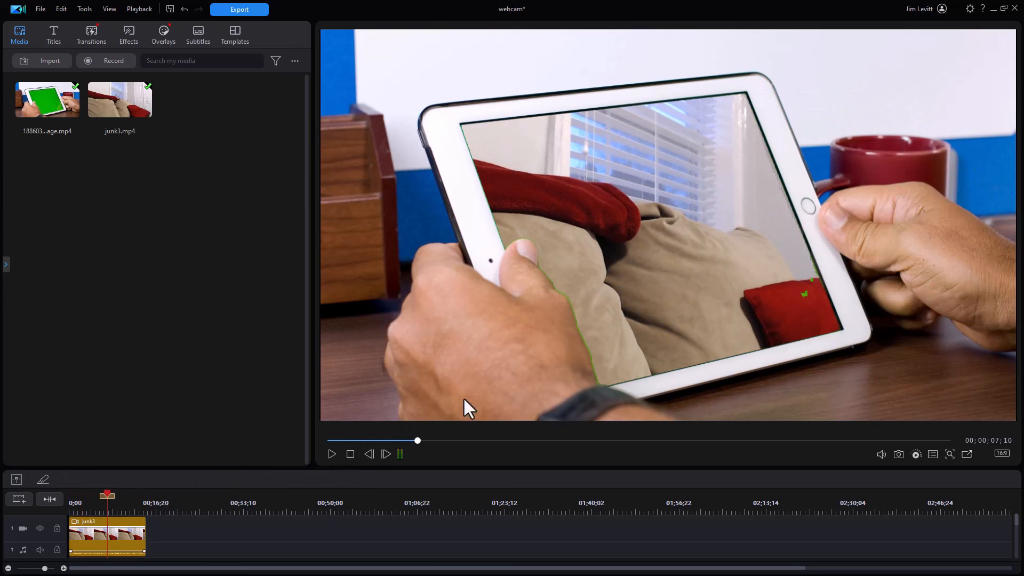
mouse_move(705, 313)
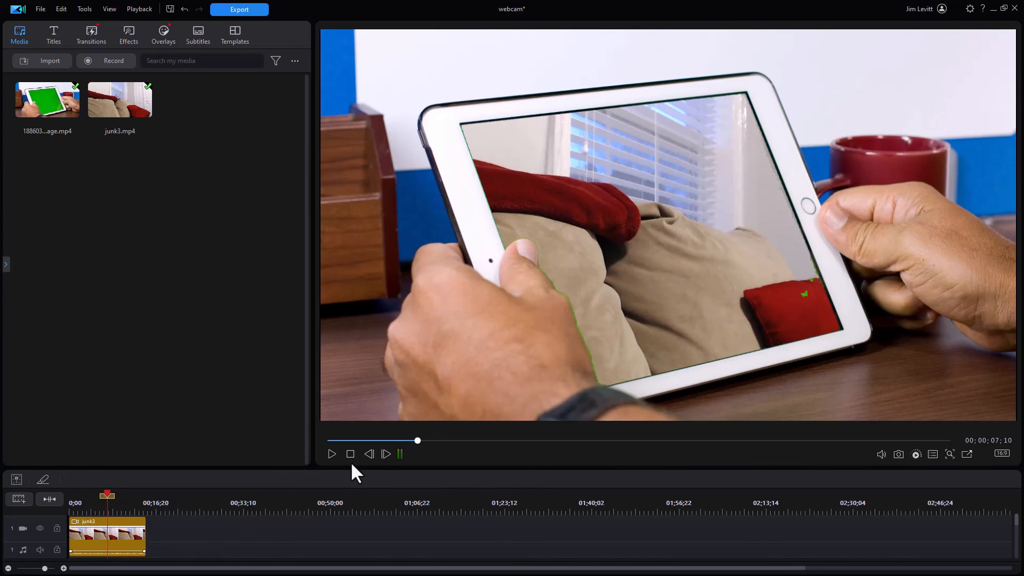
mouse_move(663, 306)
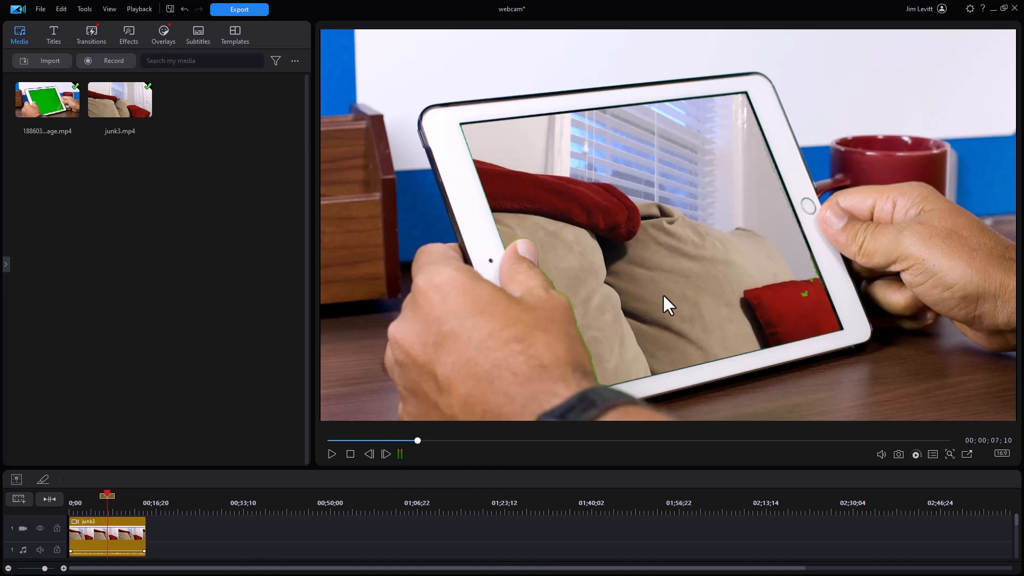
mouse_move(259, 463)
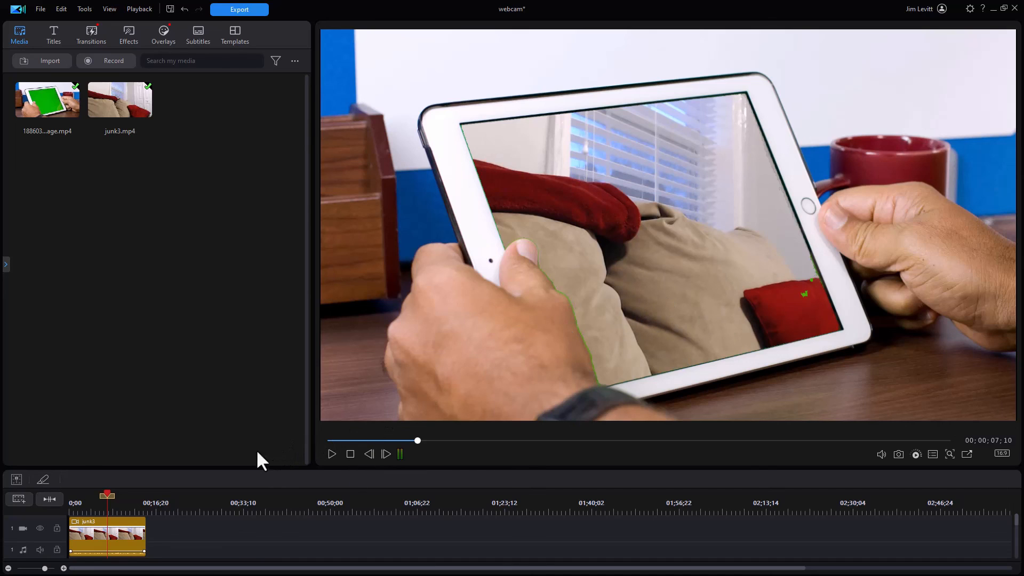
mouse_move(232, 439)
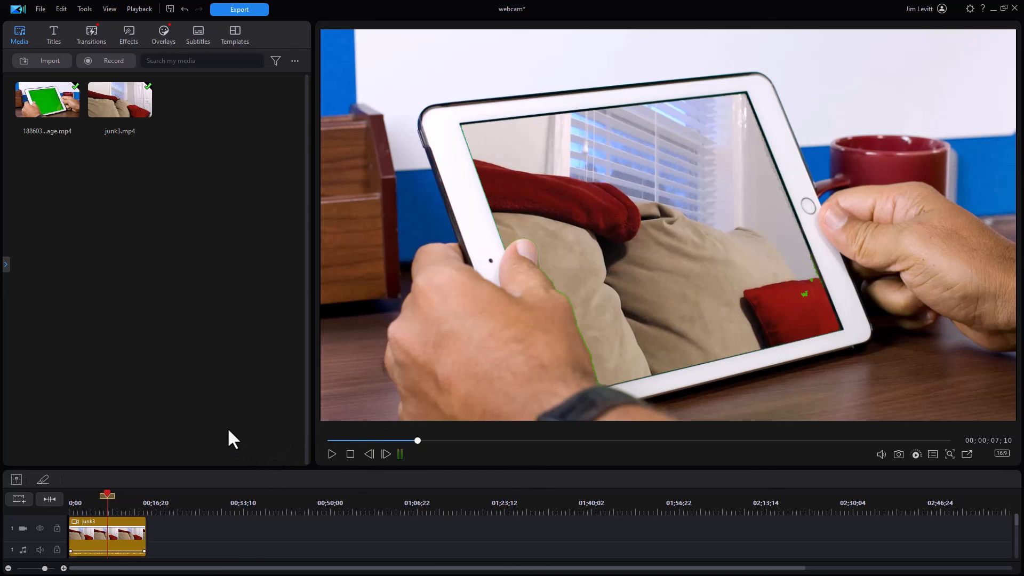